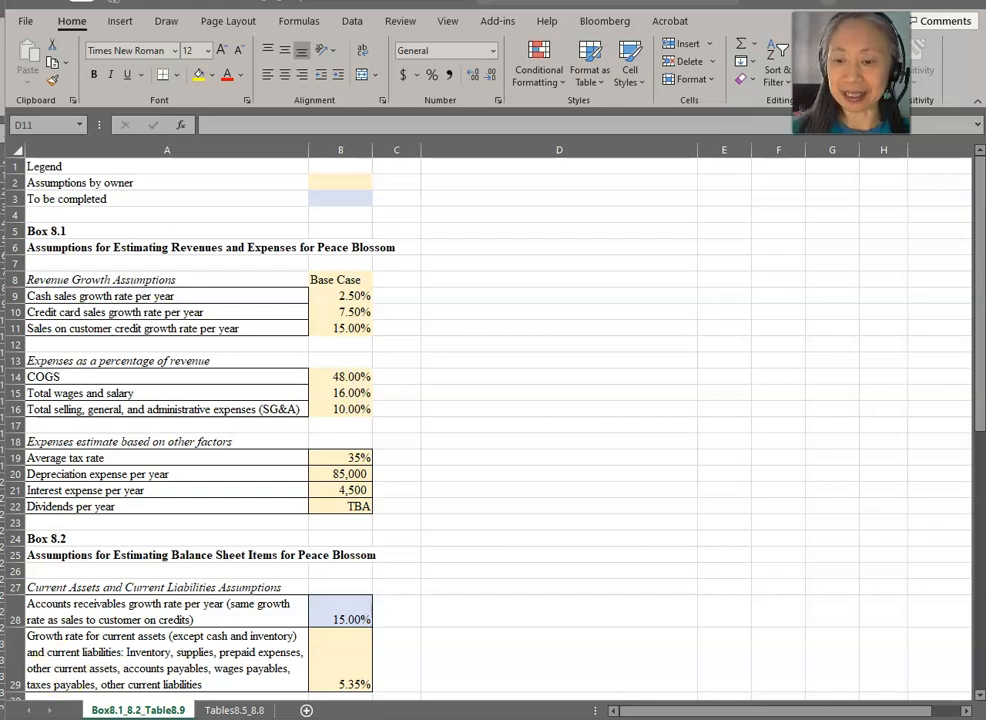
mouse_move(518, 490)
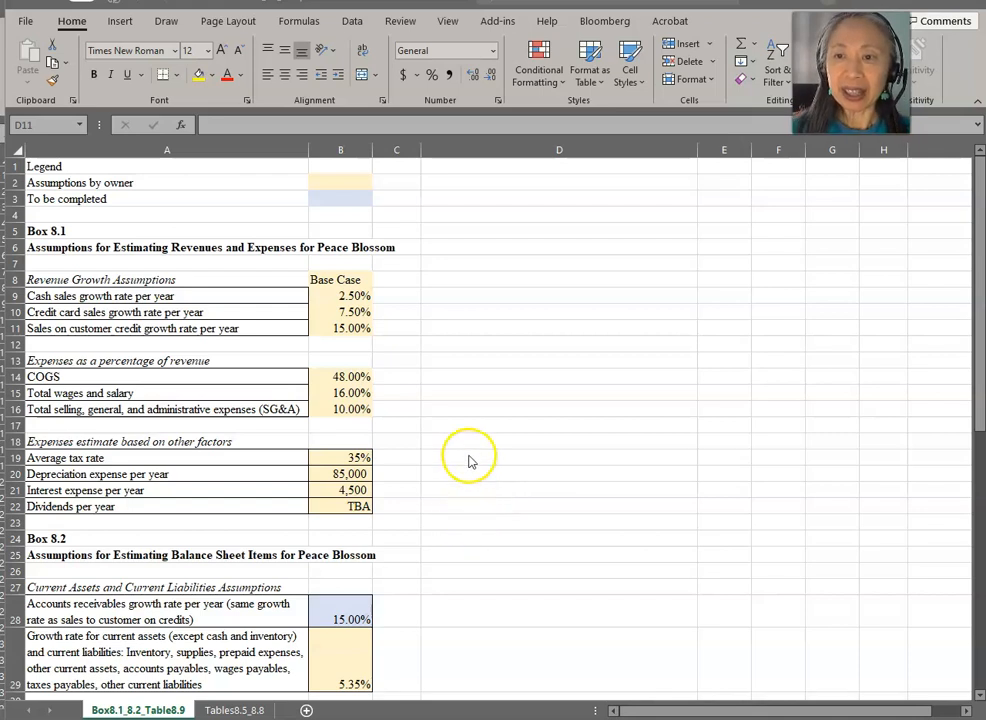
mouse_move(252, 363)
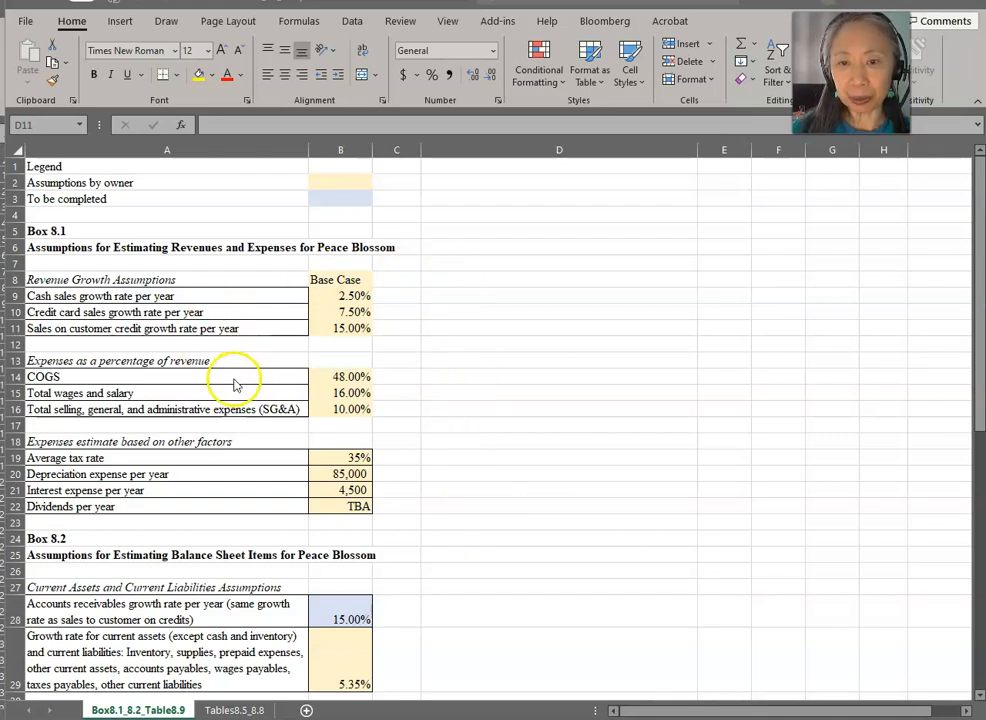
mouse_move(157, 277)
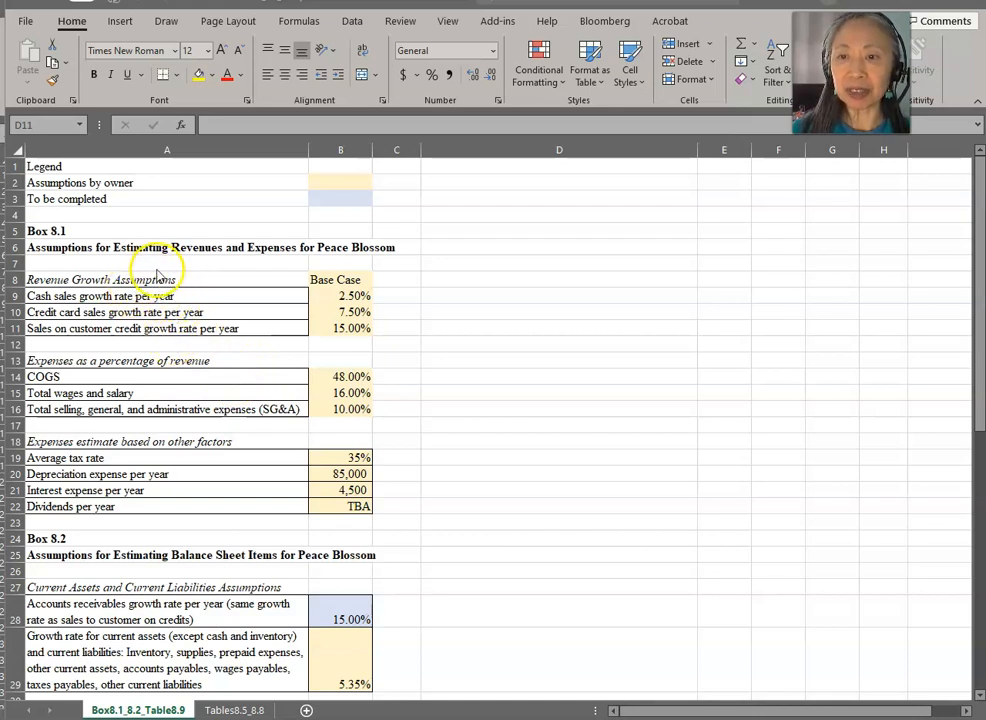
mouse_move(220, 300)
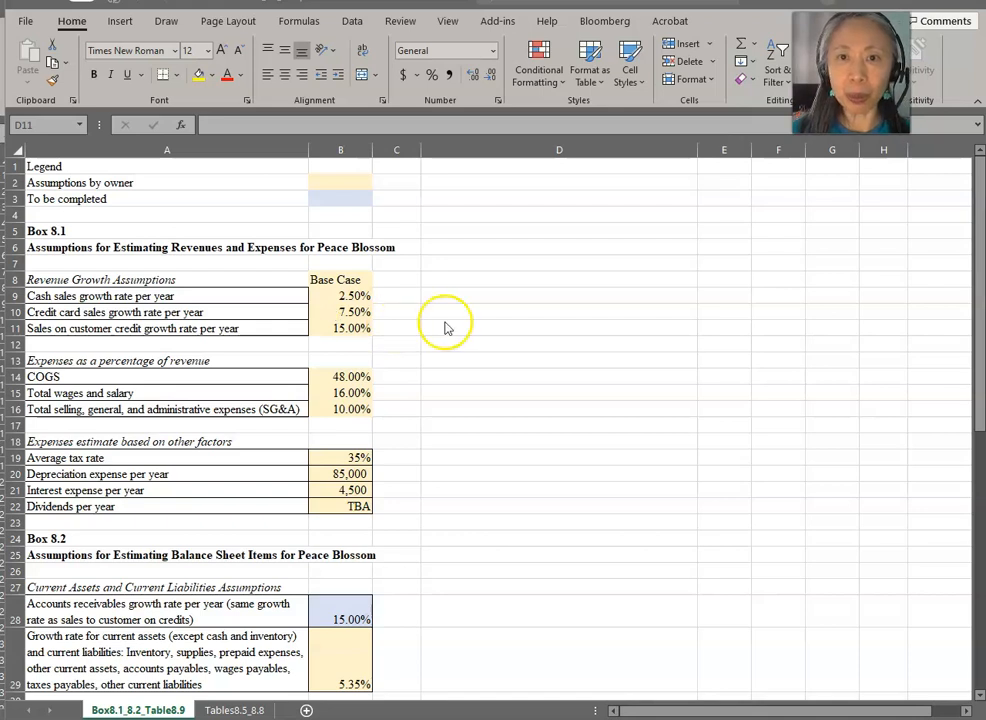
mouse_move(445, 328)
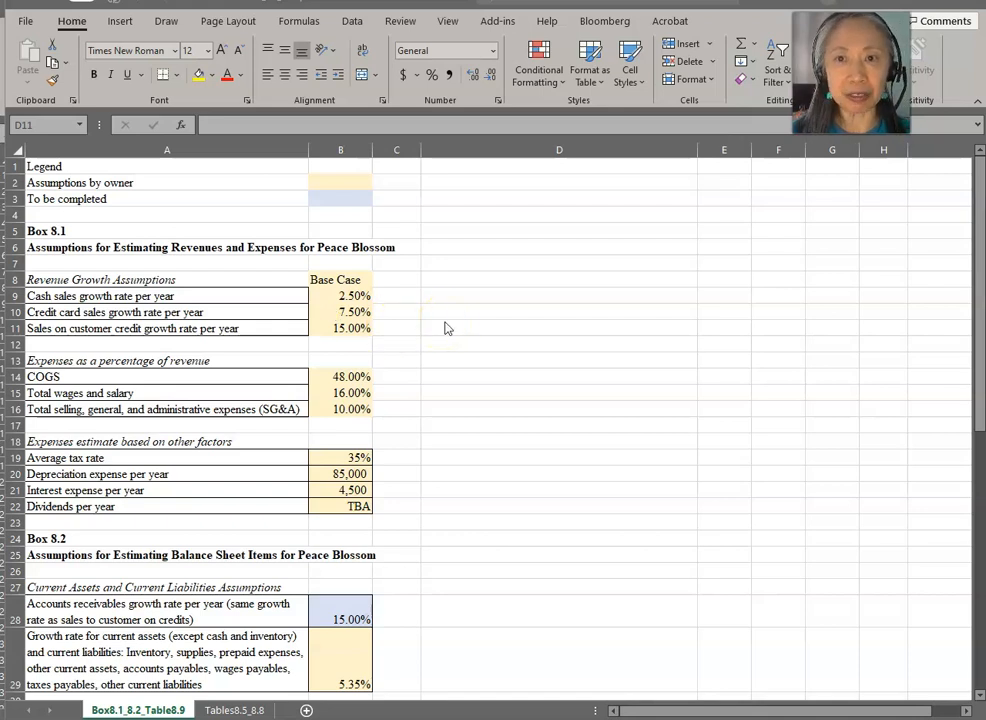
mouse_move(440, 333)
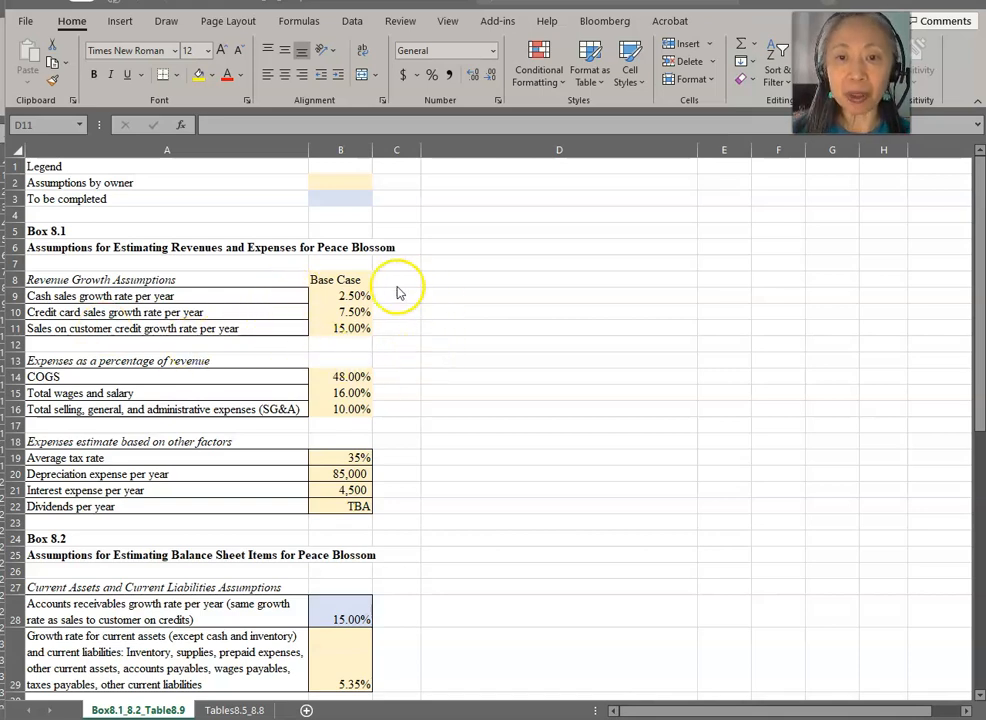
mouse_move(392, 328)
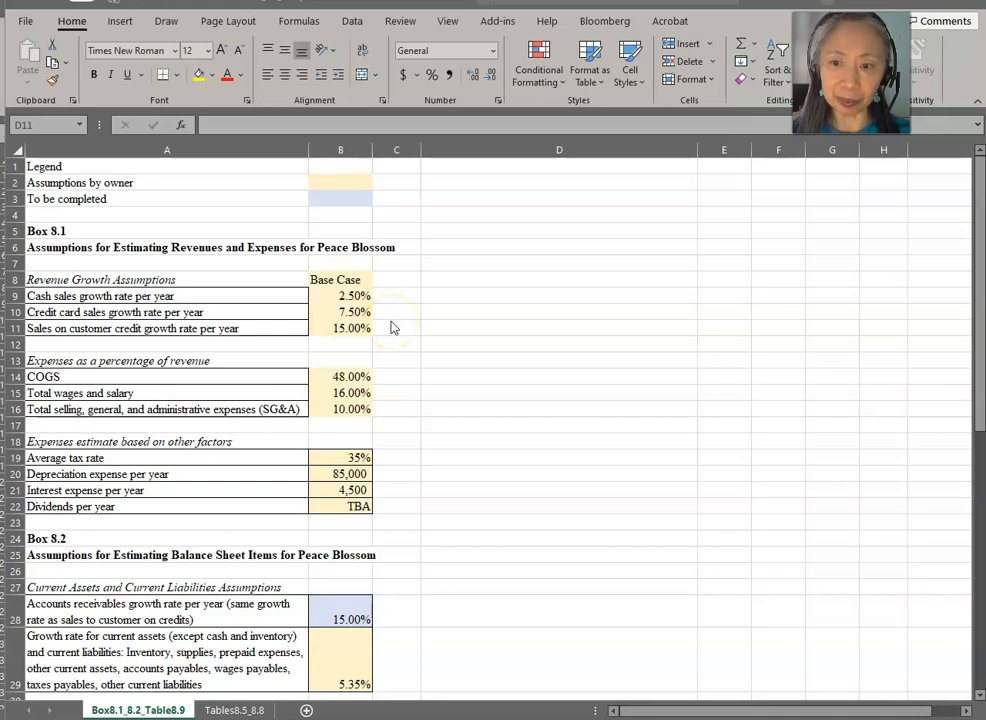
mouse_move(248, 390)
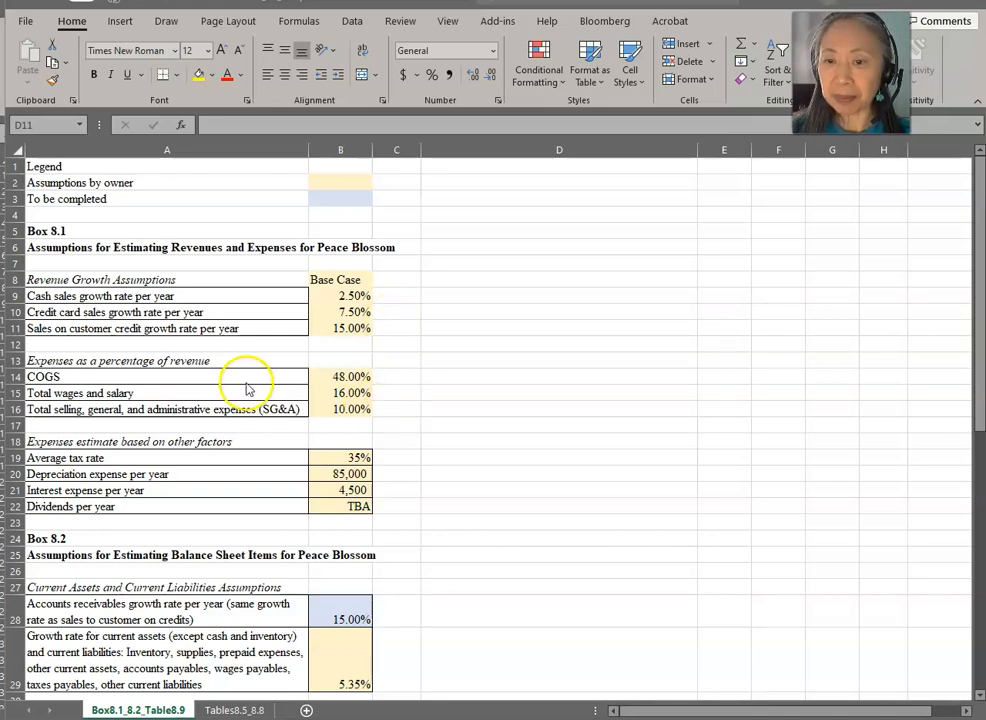
mouse_move(237, 402)
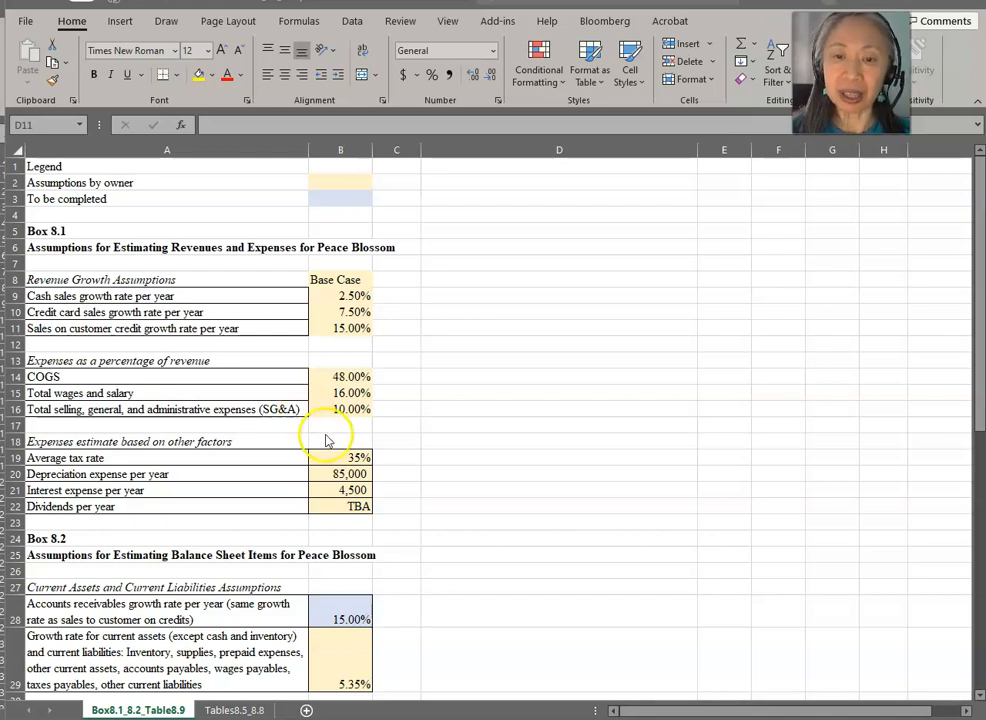
mouse_move(295, 505)
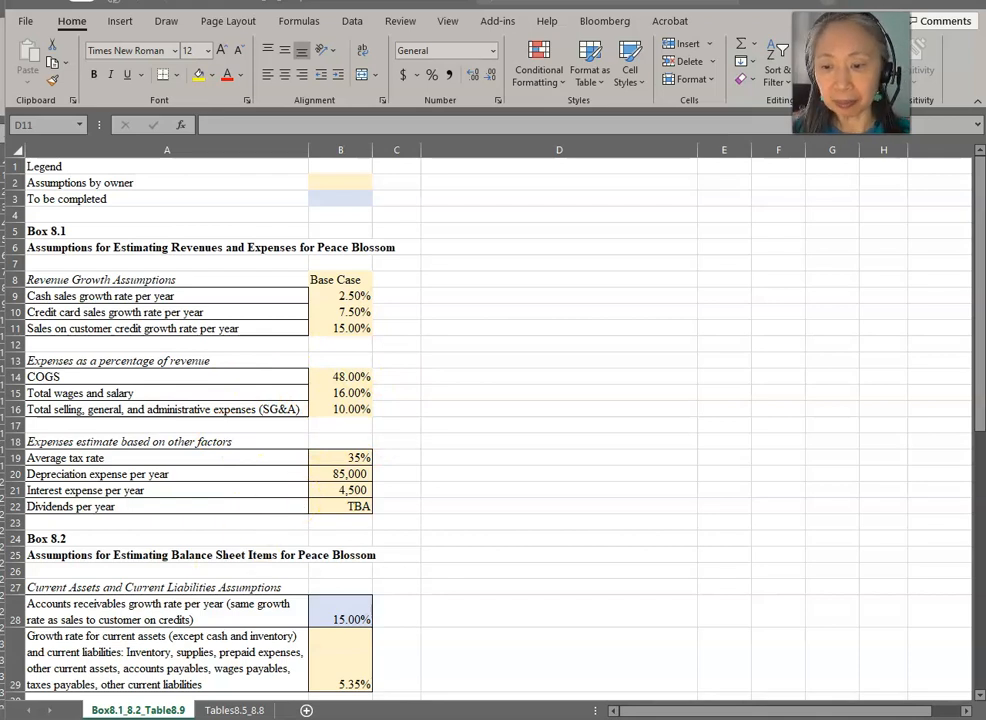
- Switch to the Demo_Tables8.3_8.4_template workbook to review Table 8.3's historic income statements
click(101, 710)
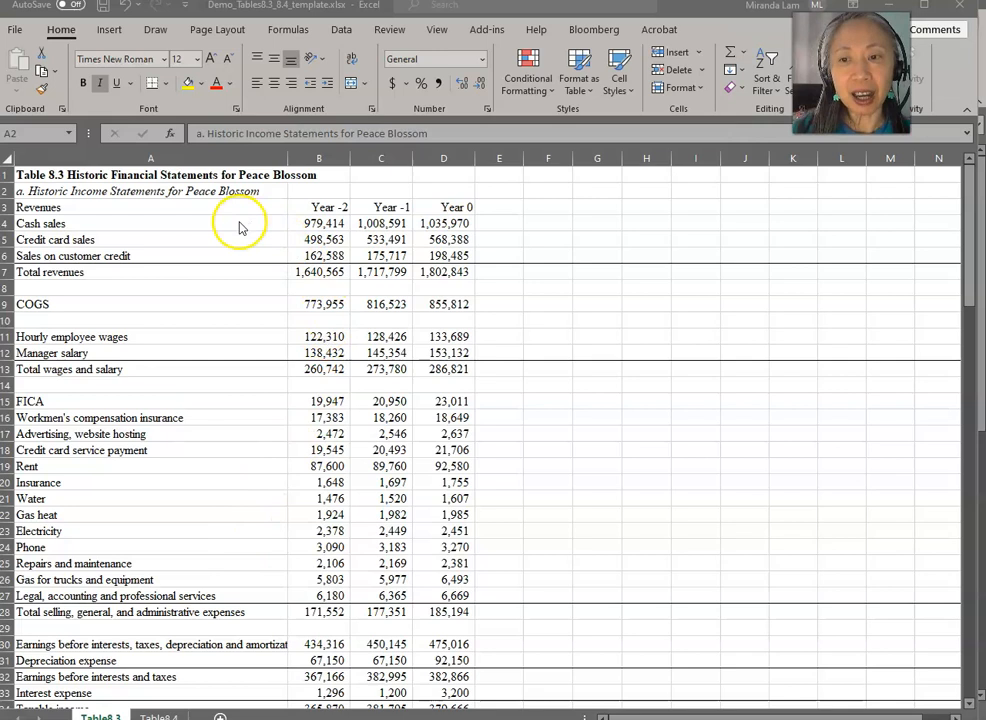
mouse_move(130, 203)
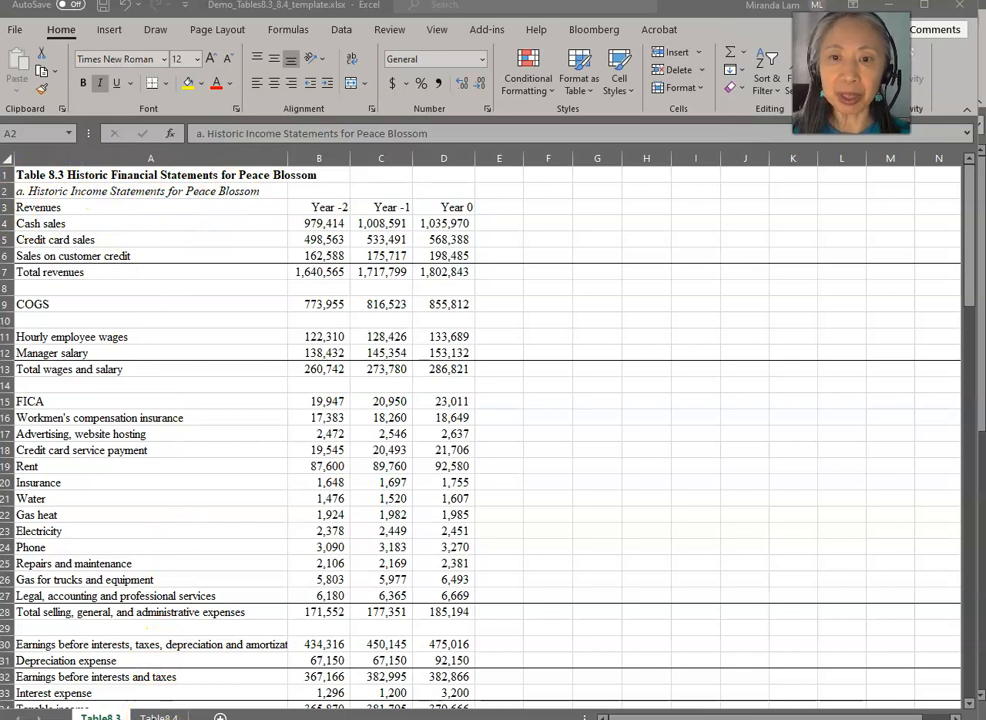
mouse_move(281, 262)
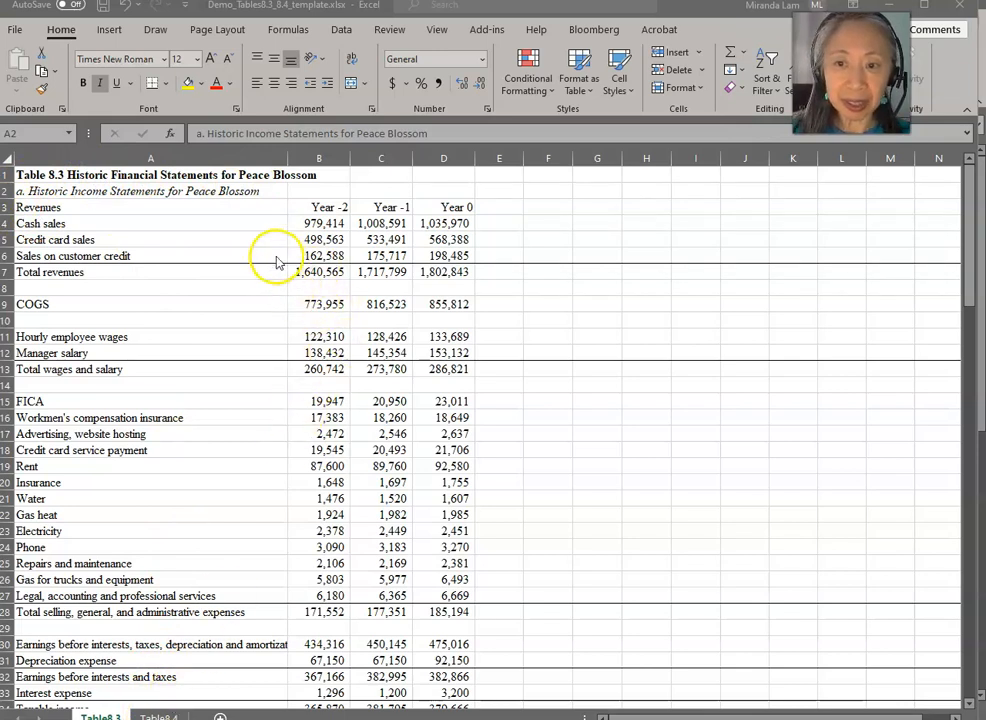
mouse_move(348, 290)
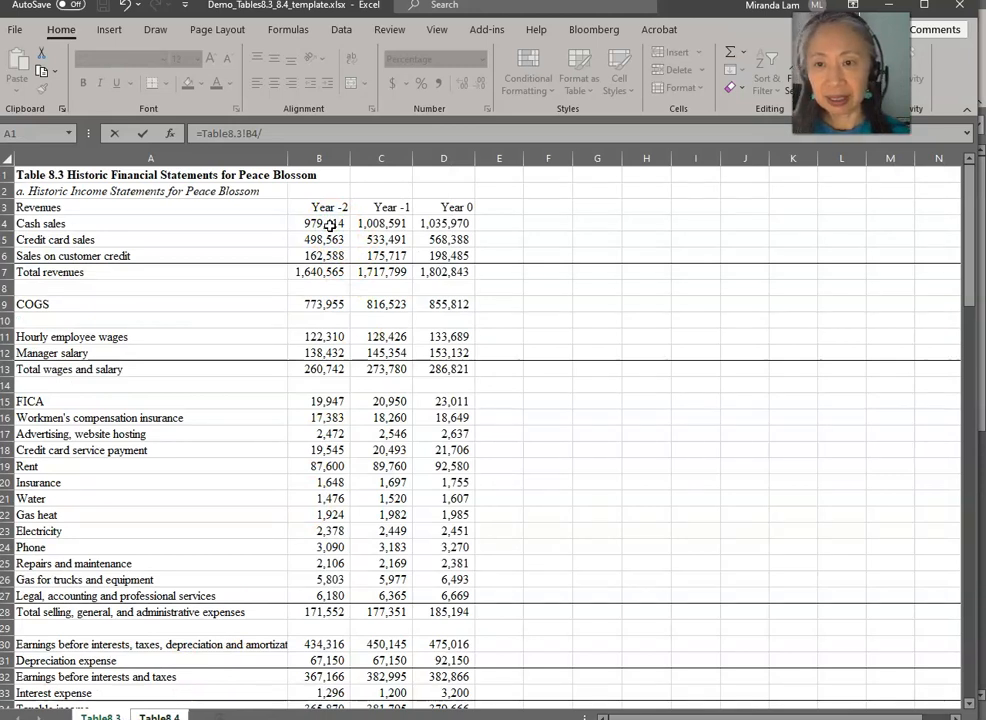
- Divide Year -2 cash sales by total revenues and paste the formula across the revenue block
click(319, 272)
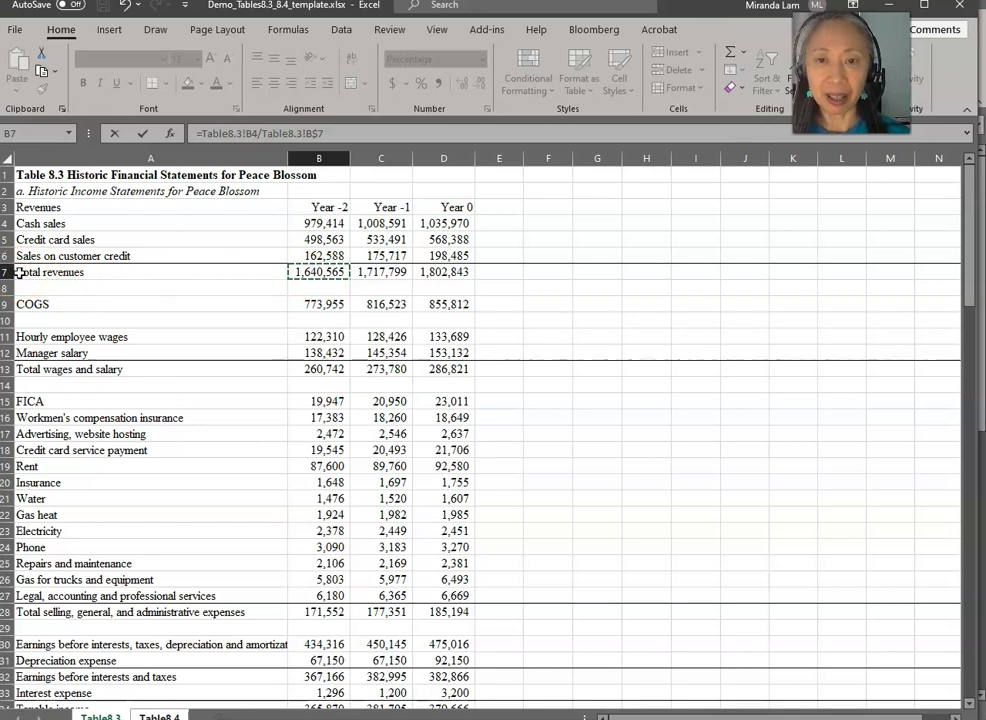
click(158, 716)
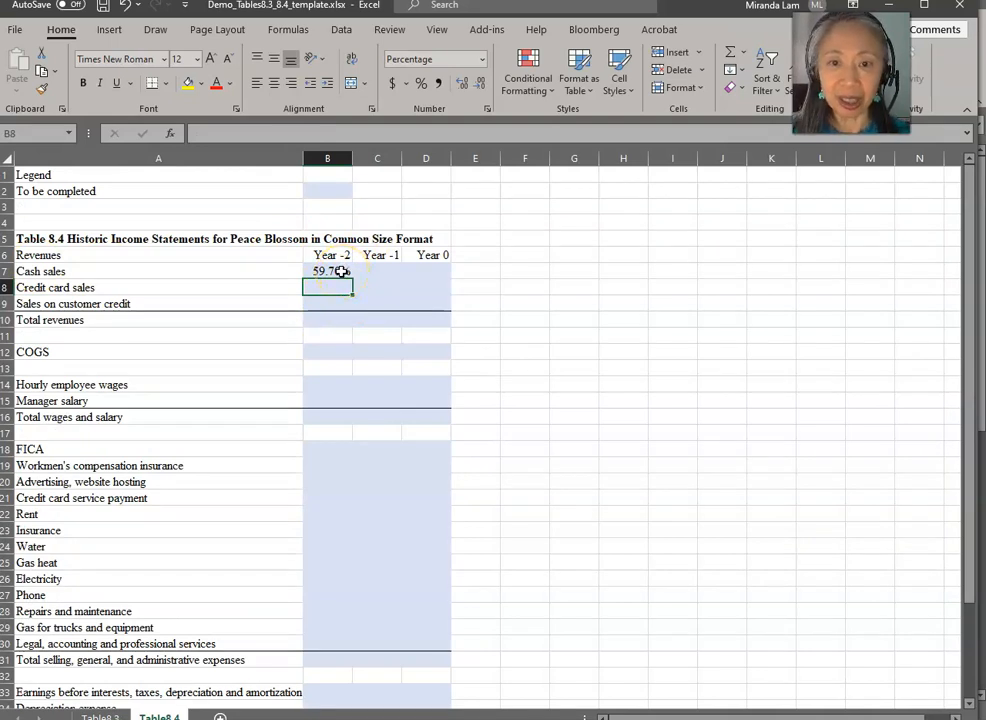
click(327, 271)
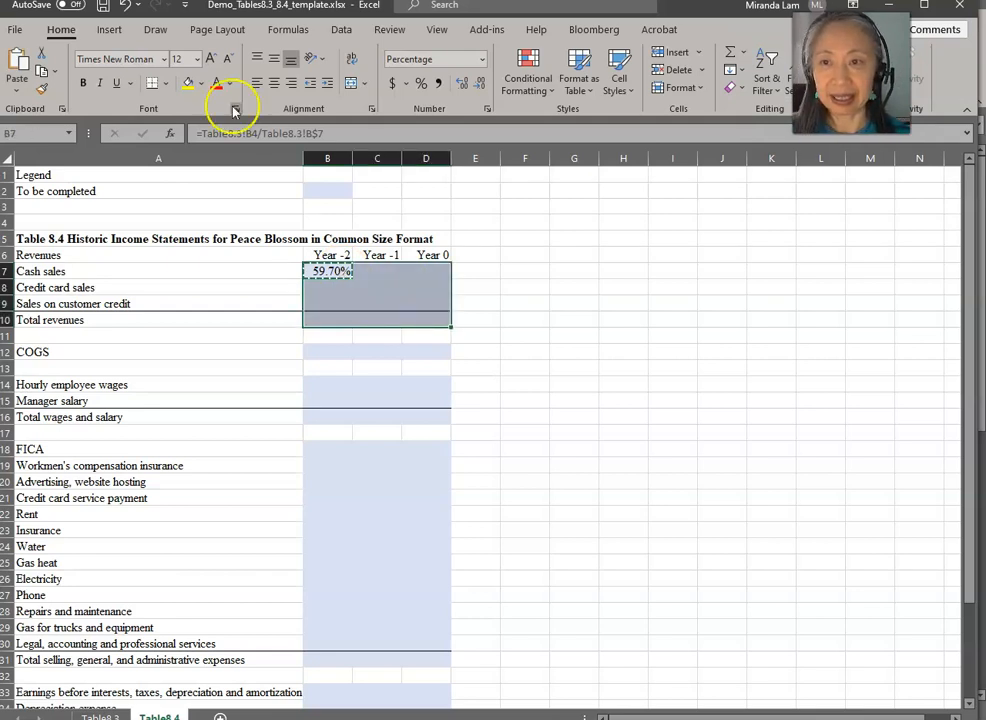
click(18, 68)
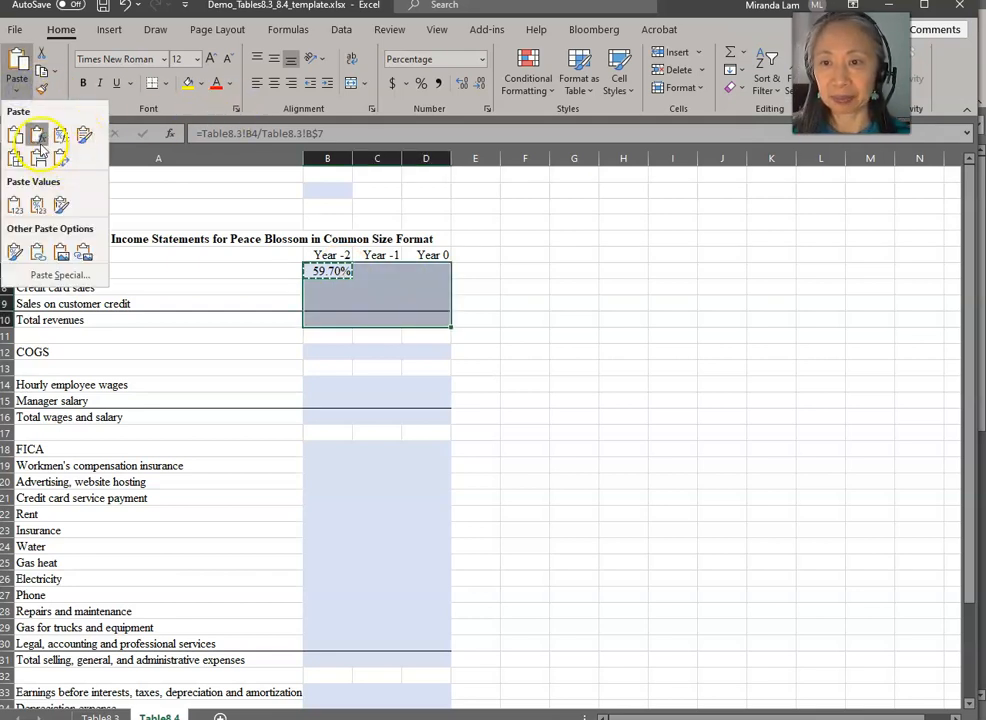
click(37, 135)
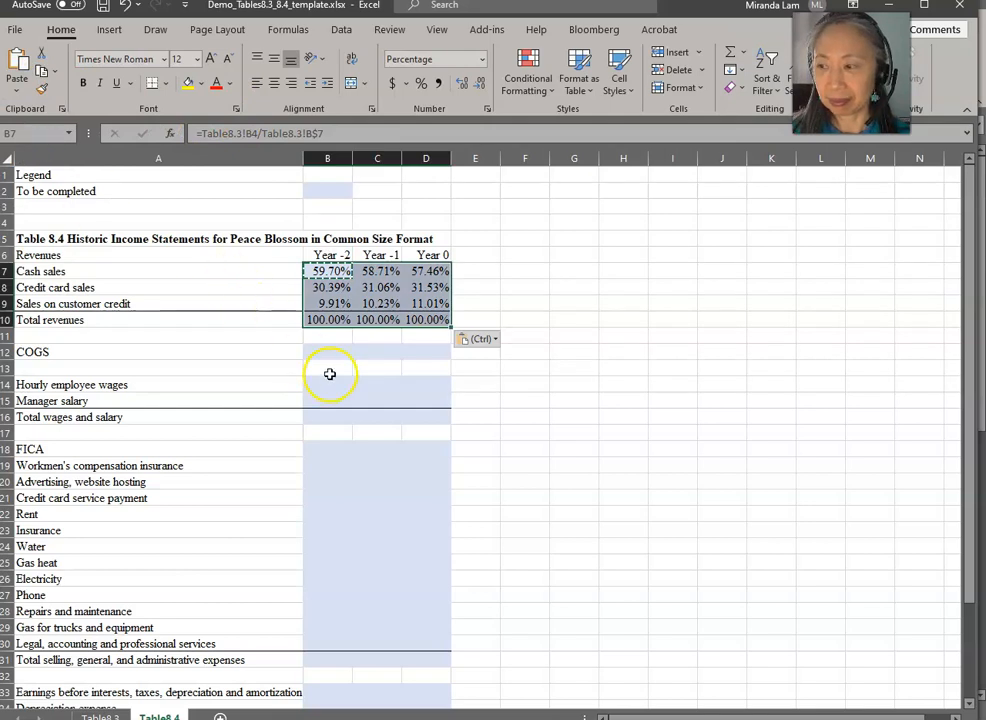
click(328, 351)
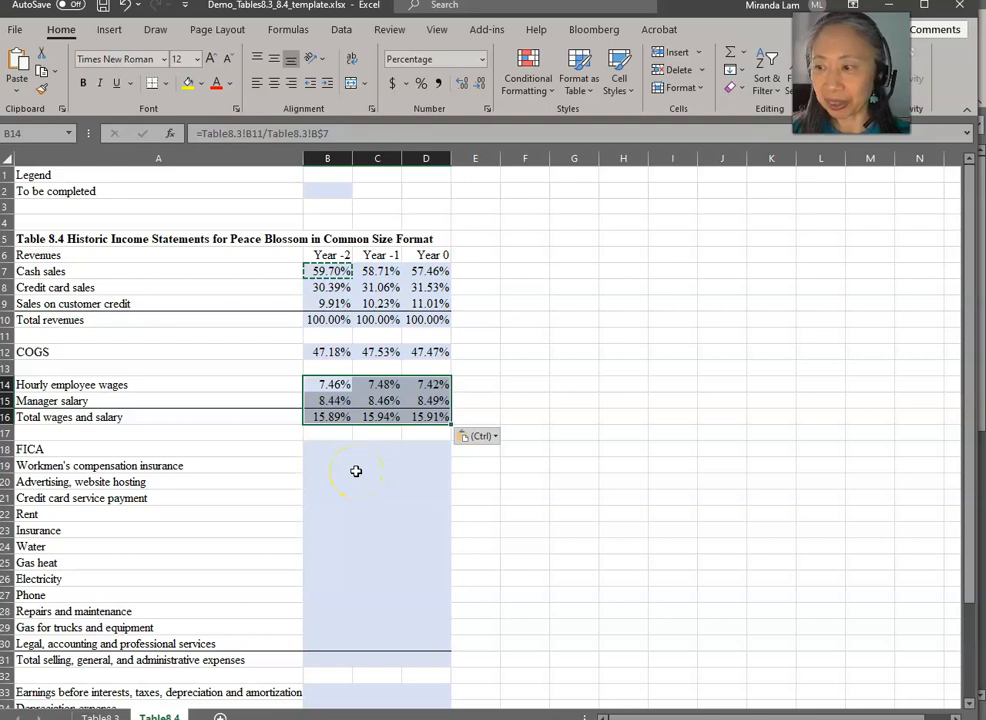
mouse_move(353, 496)
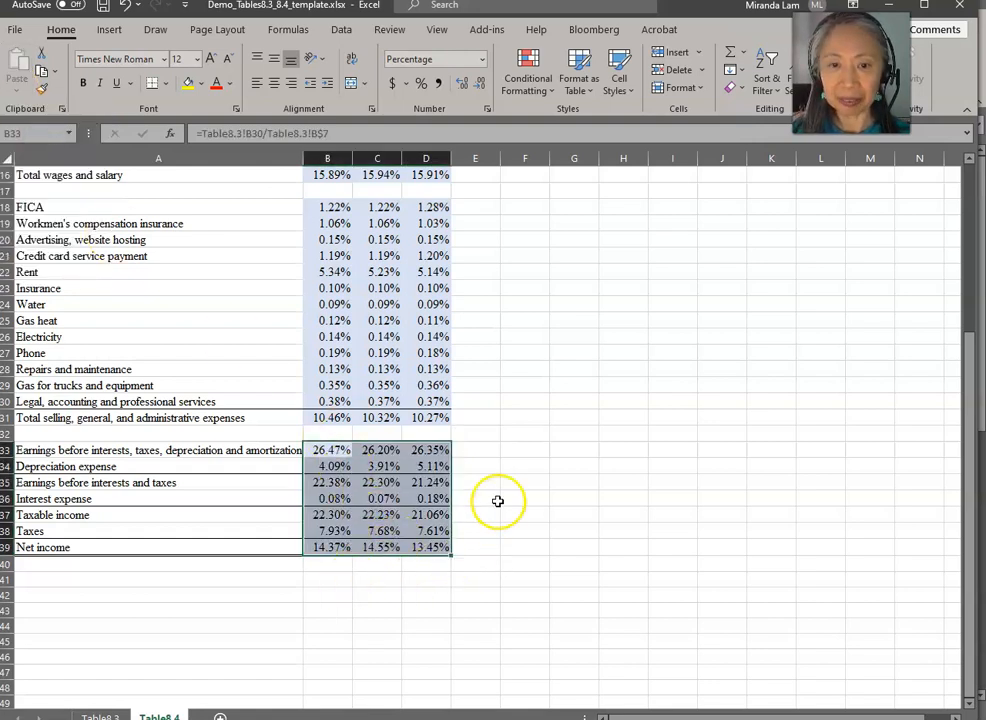
click(475, 498)
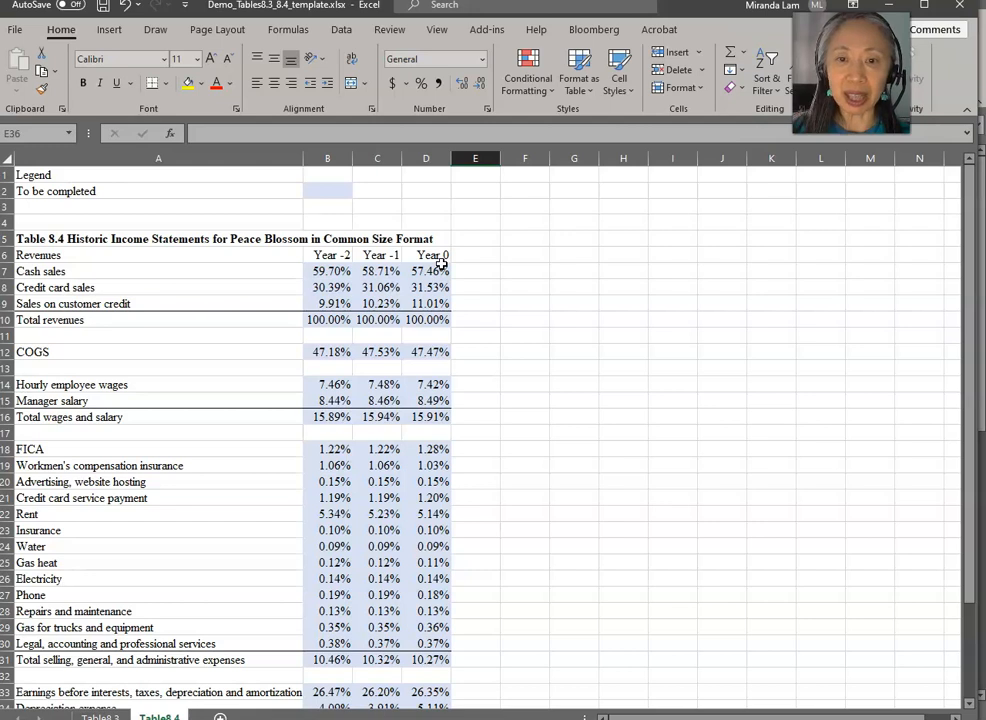
mouse_move(218, 267)
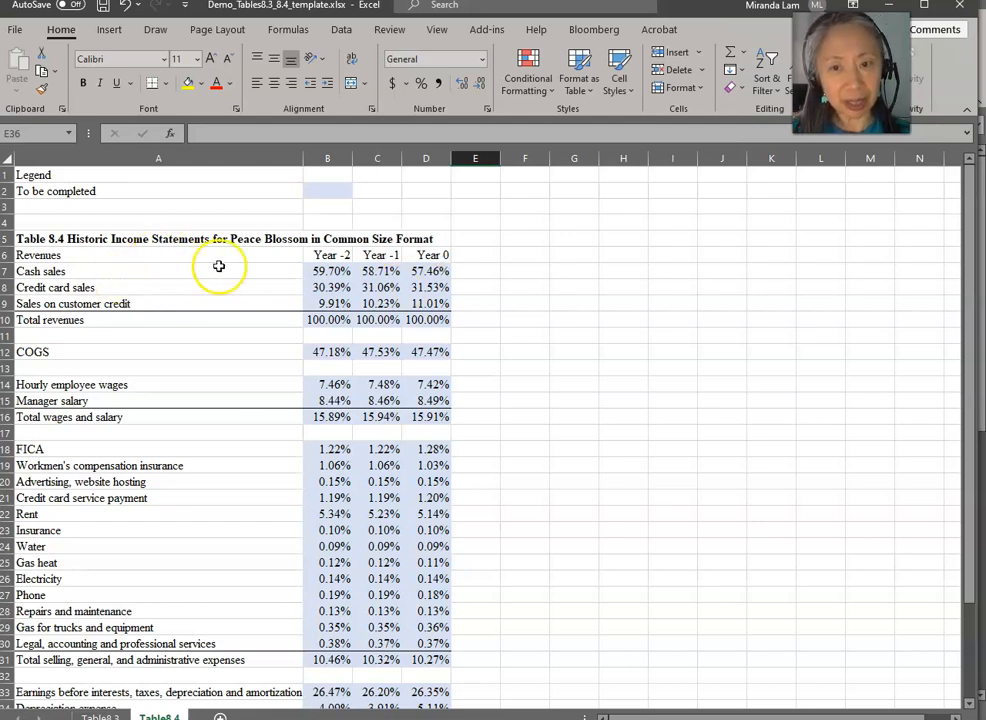
mouse_move(277, 278)
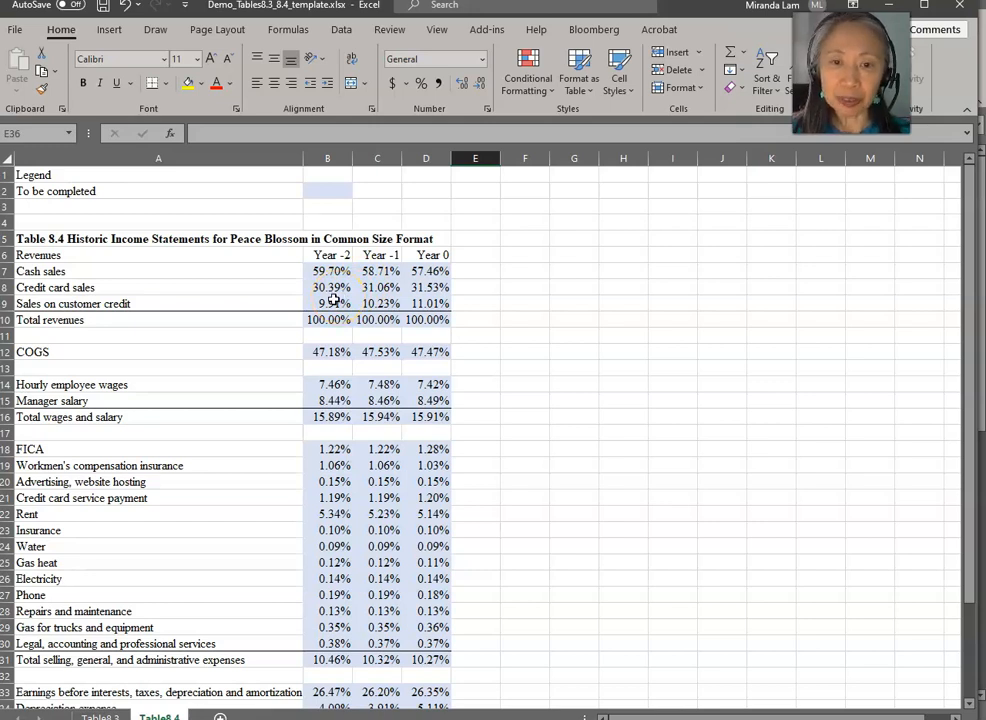
mouse_move(266, 279)
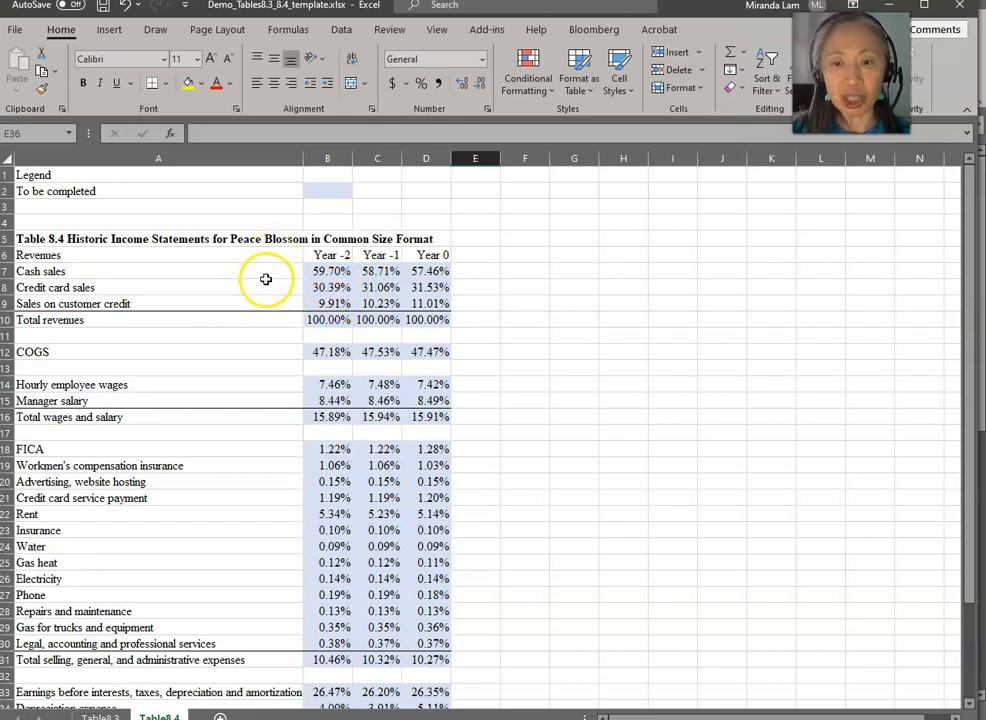
mouse_move(253, 297)
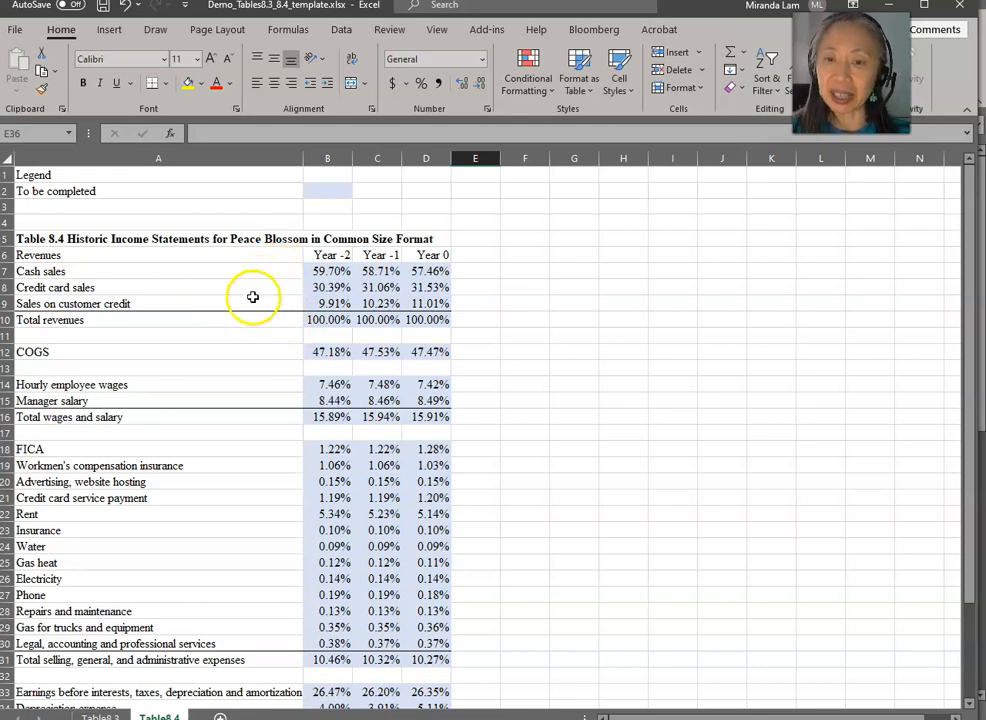
mouse_move(366, 318)
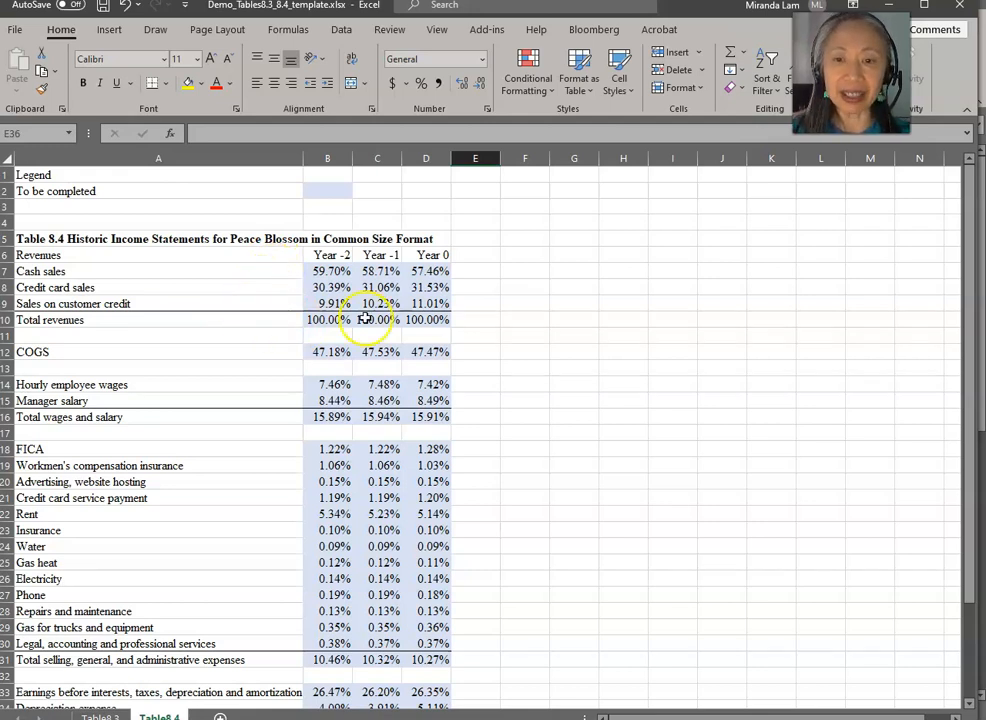
mouse_move(492, 324)
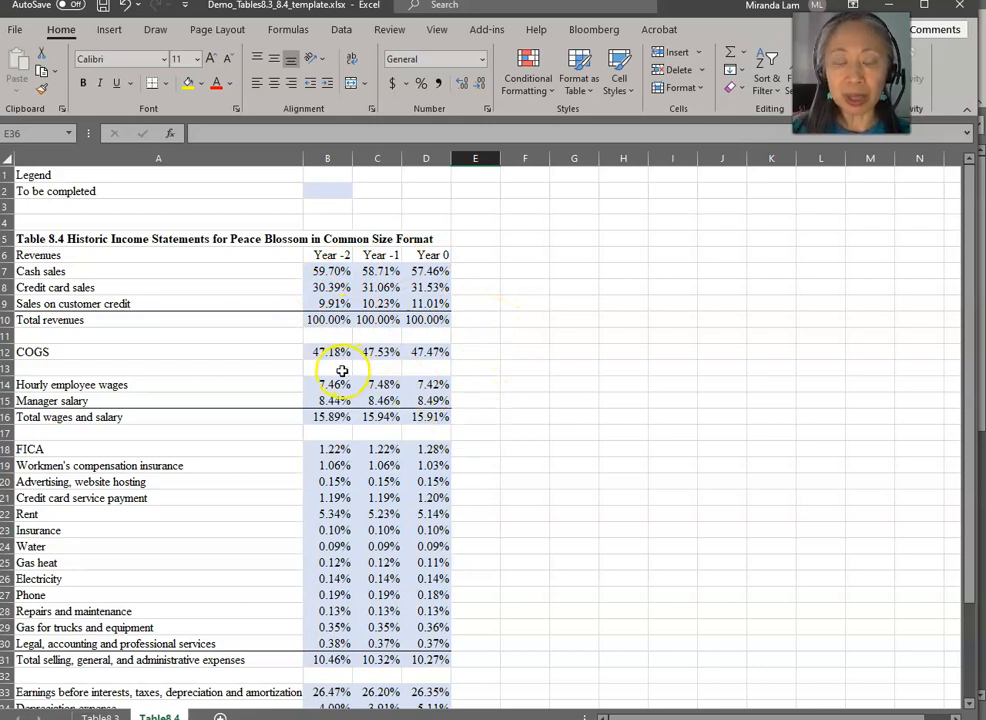
mouse_move(336, 362)
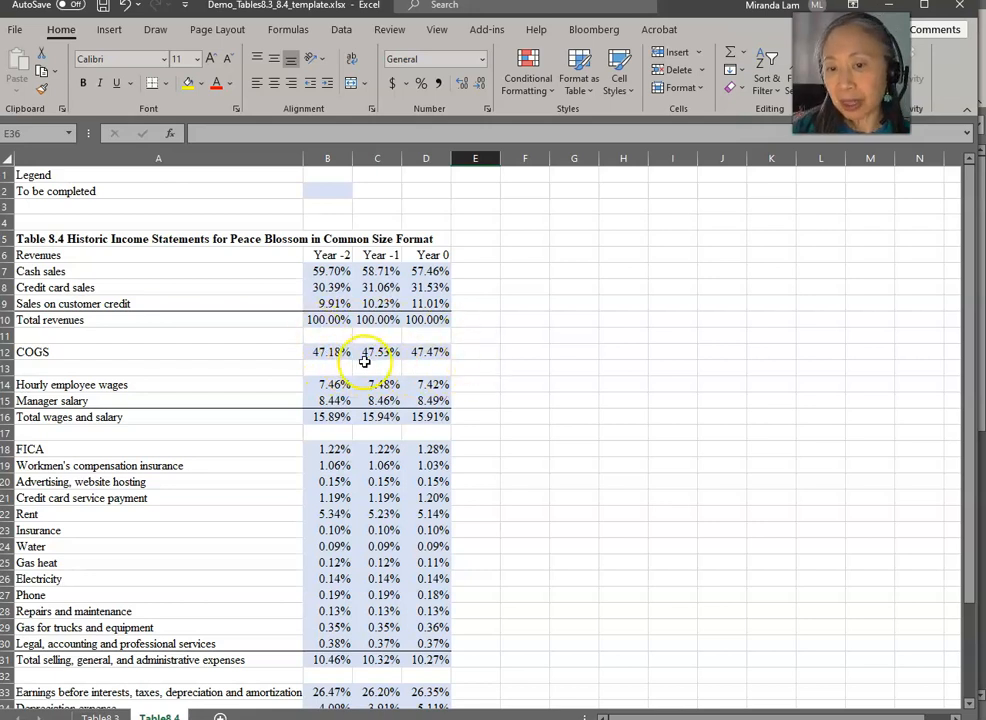
mouse_move(518, 420)
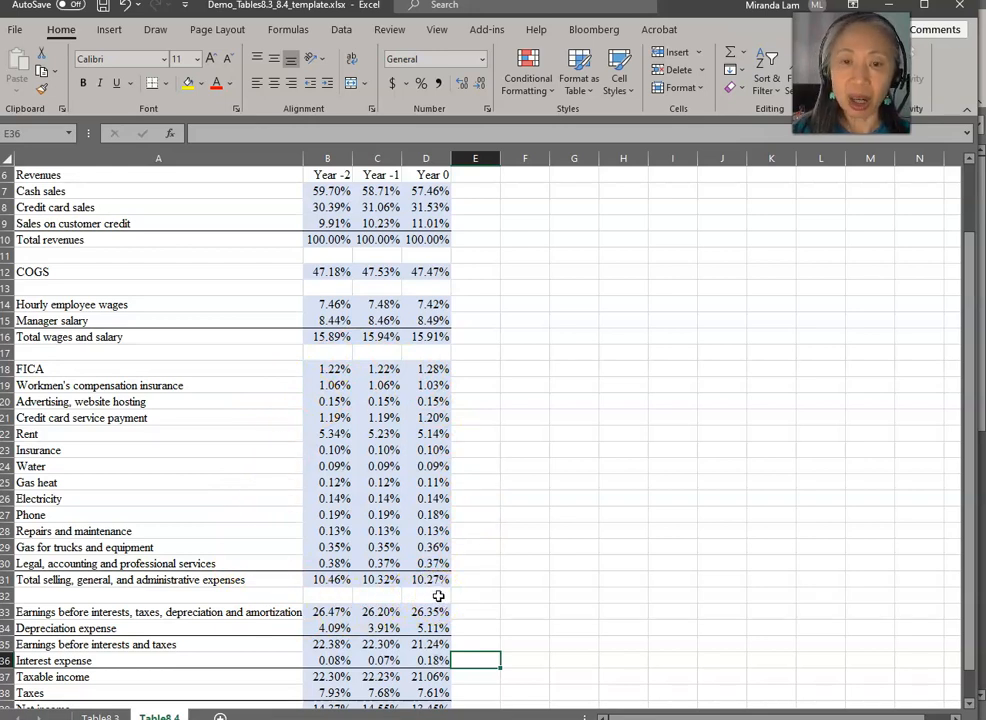
mouse_move(260, 366)
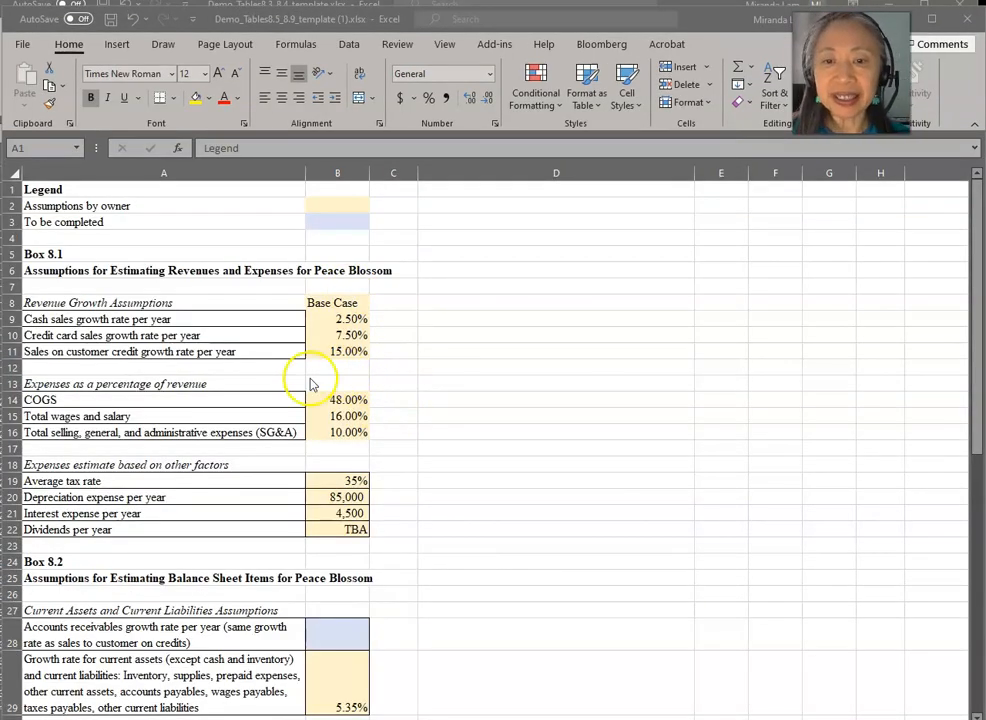
mouse_move(295, 403)
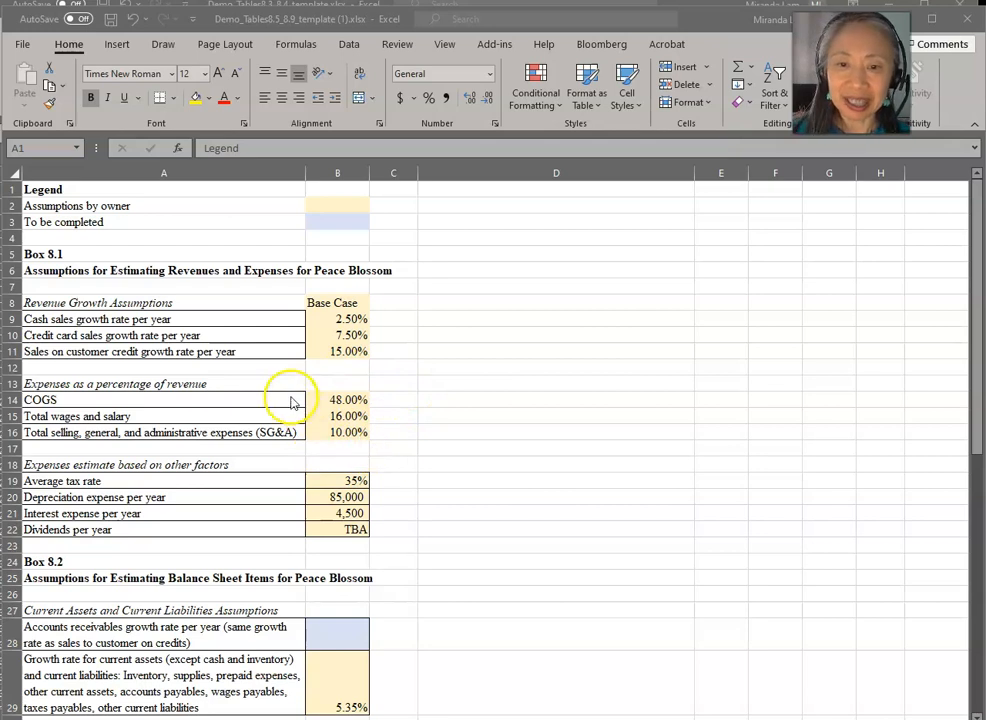
mouse_move(322, 405)
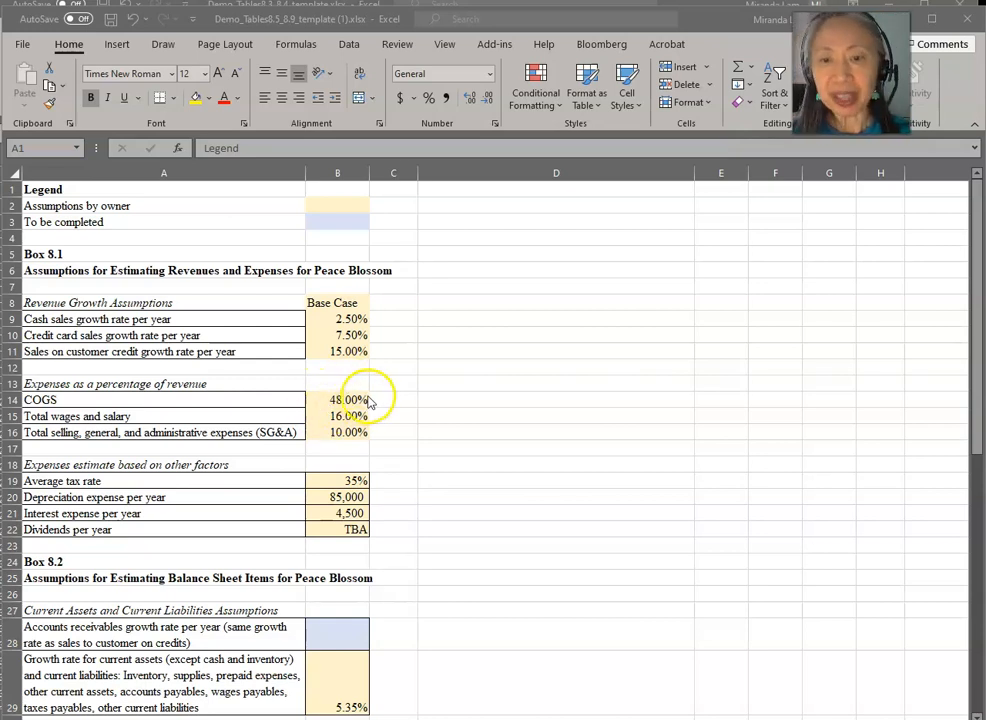
mouse_move(388, 408)
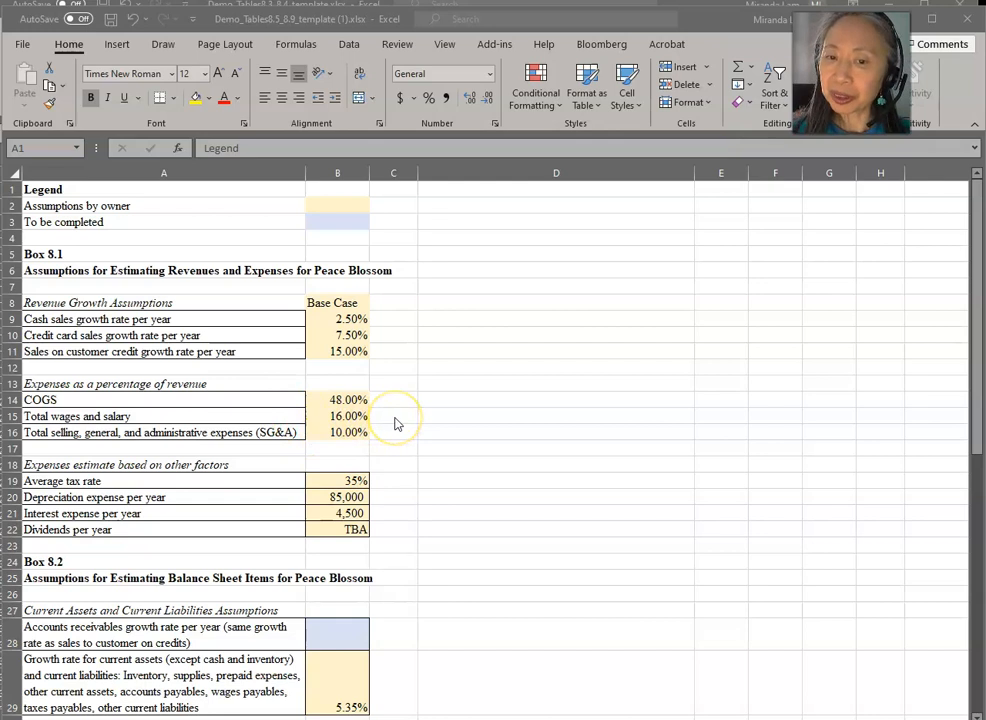
mouse_move(395, 423)
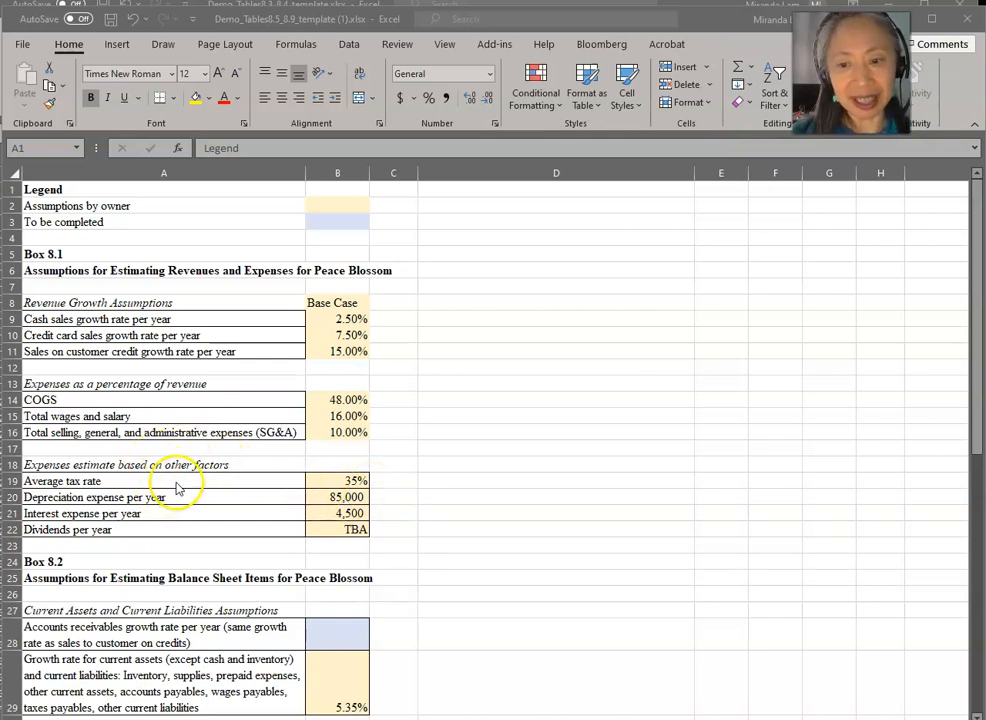
mouse_move(385, 483)
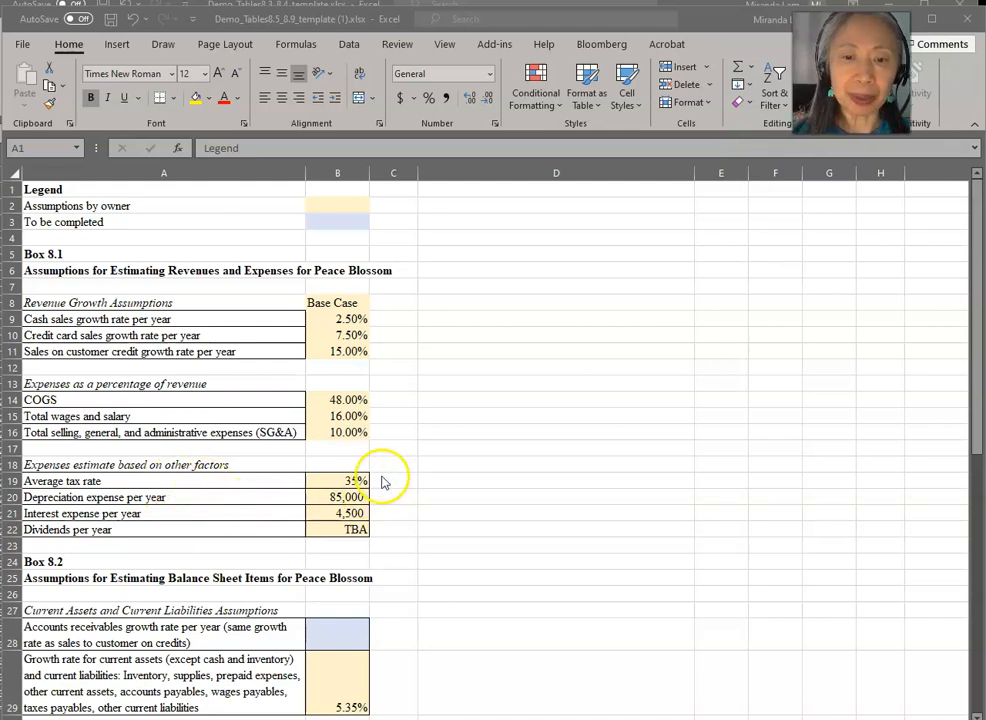
mouse_move(397, 503)
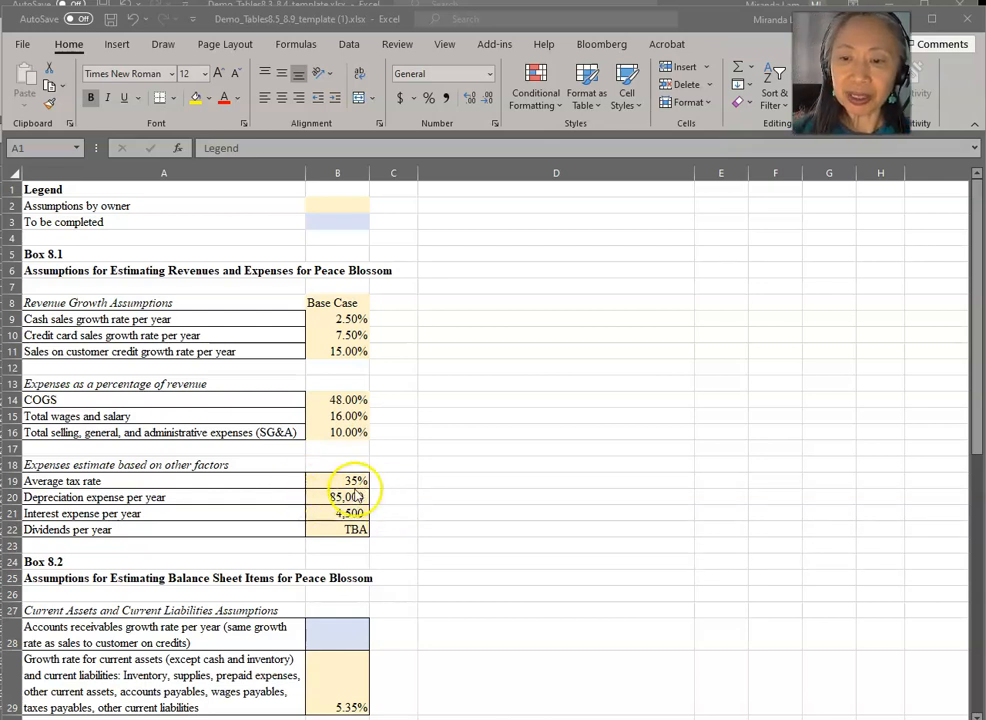
mouse_move(420, 515)
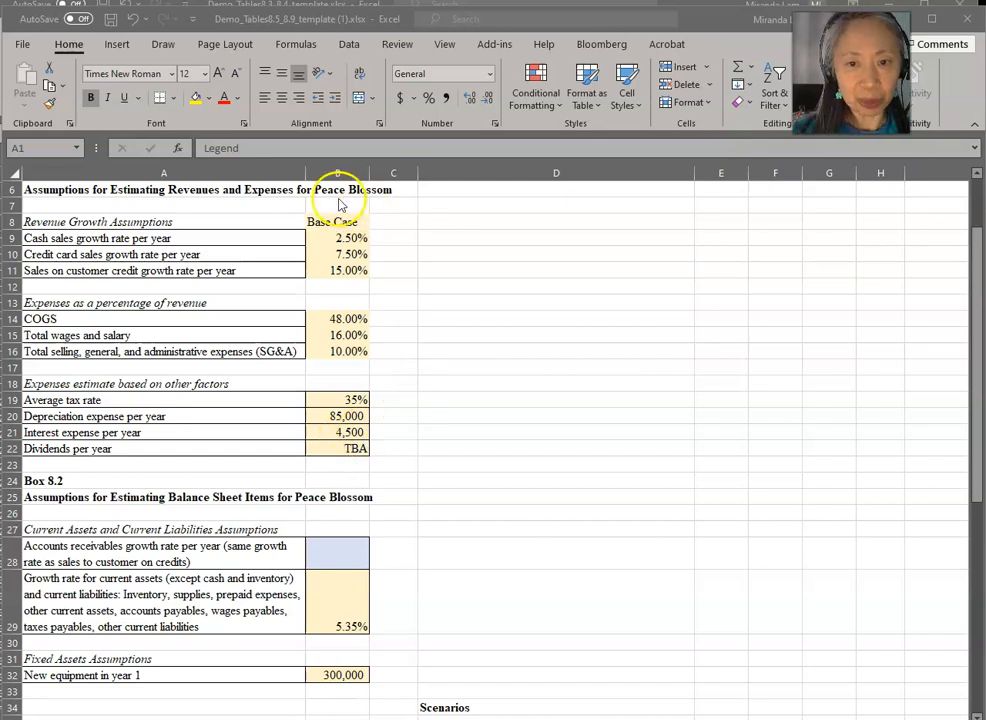
mouse_move(382, 238)
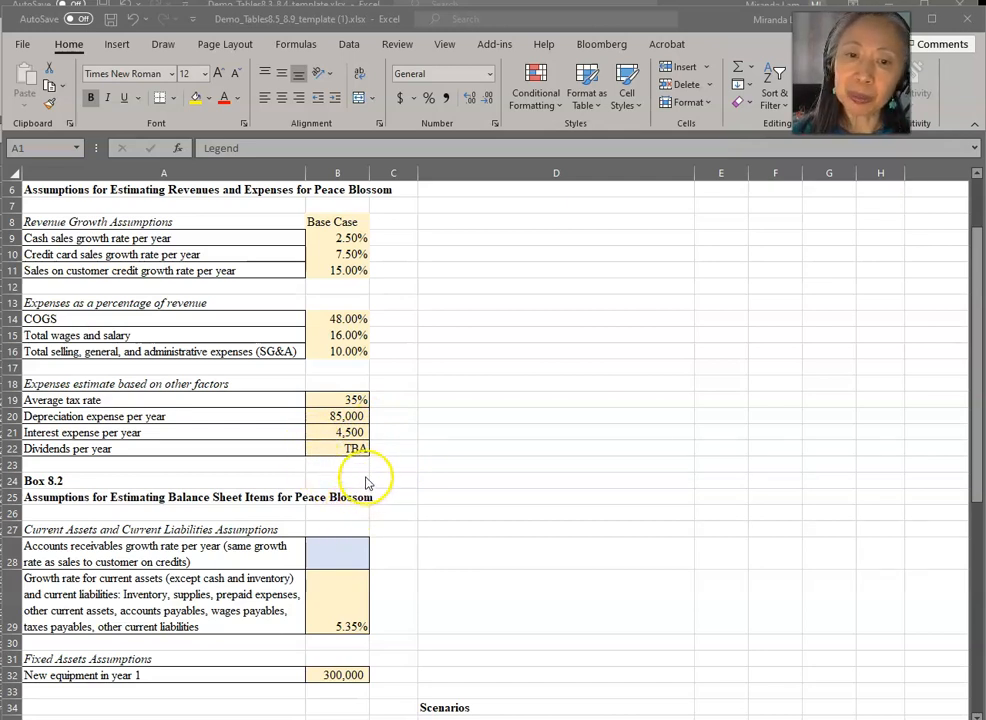
mouse_move(370, 472)
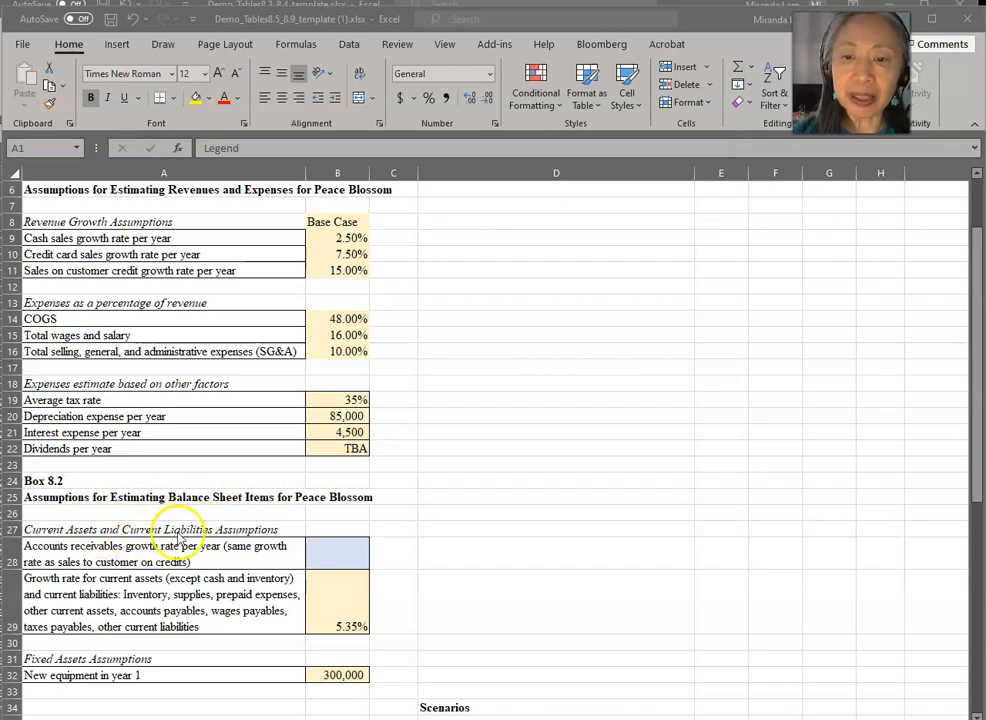
mouse_move(68, 552)
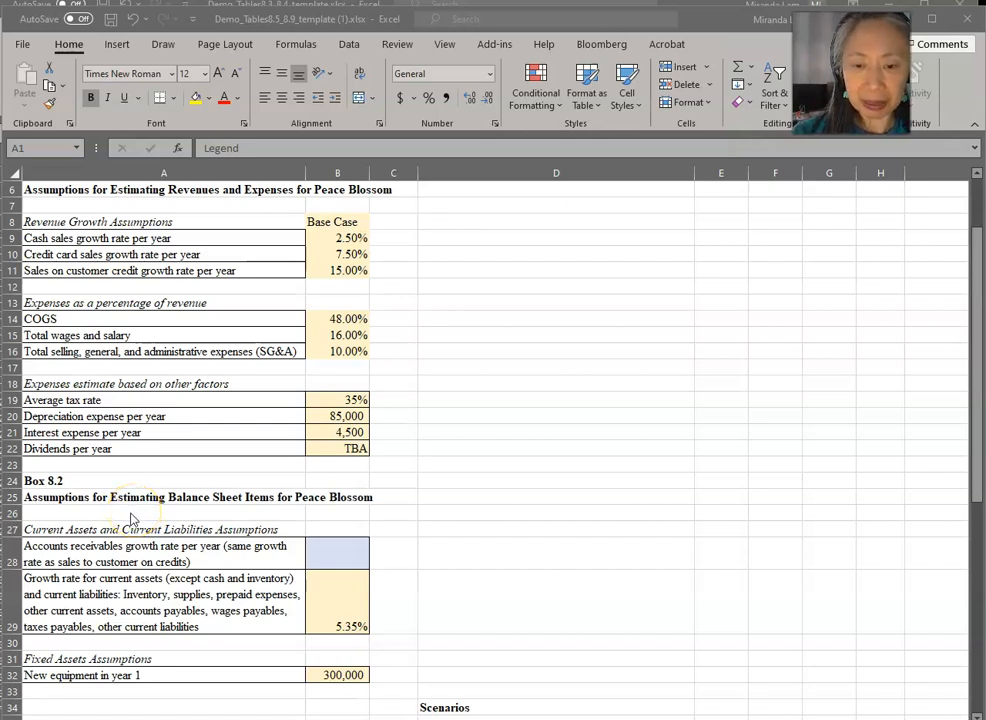
mouse_move(113, 610)
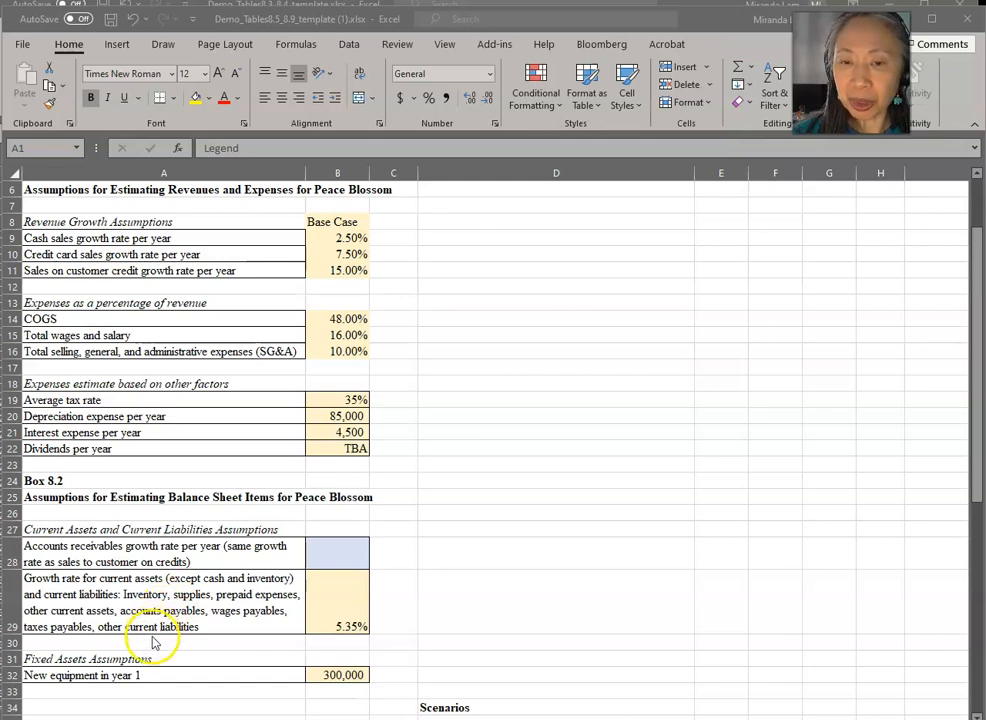
mouse_move(338, 613)
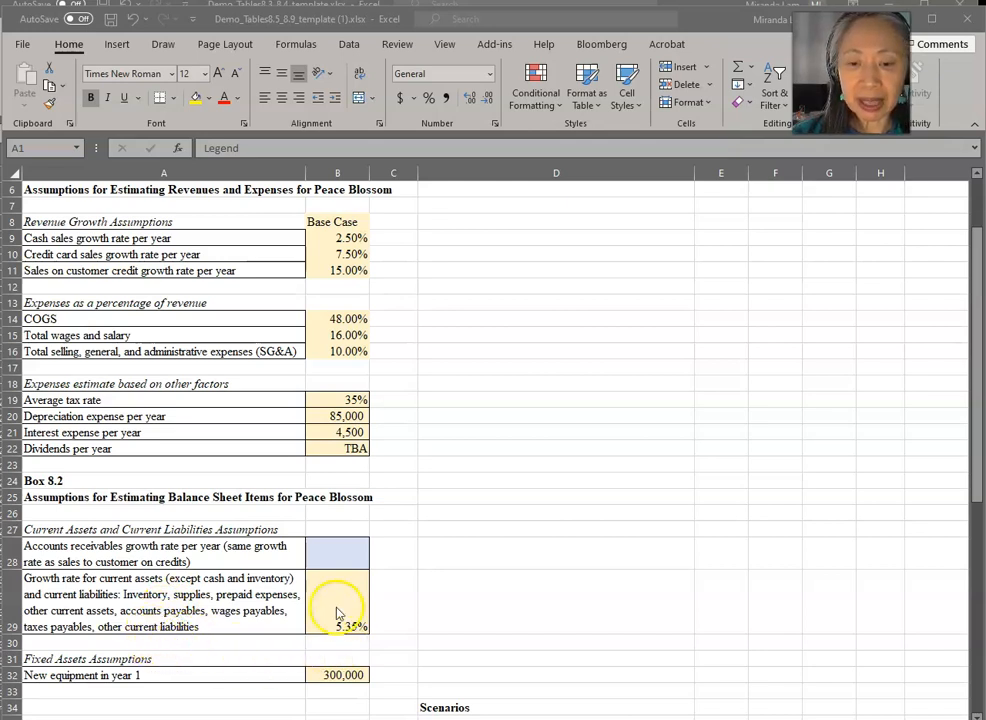
mouse_move(368, 614)
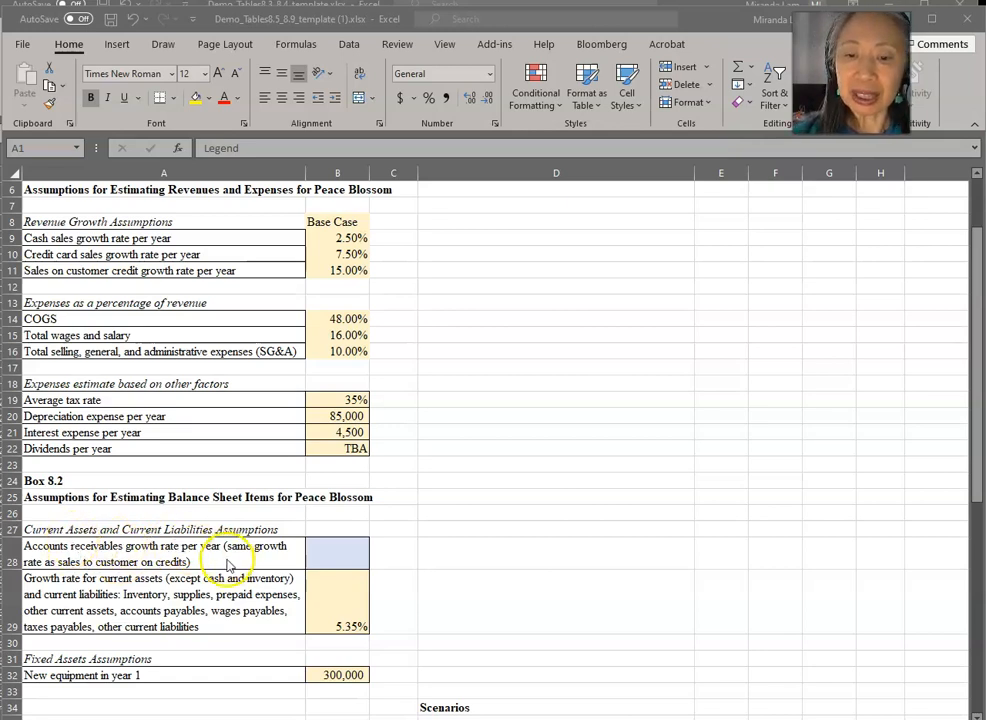
mouse_move(65, 575)
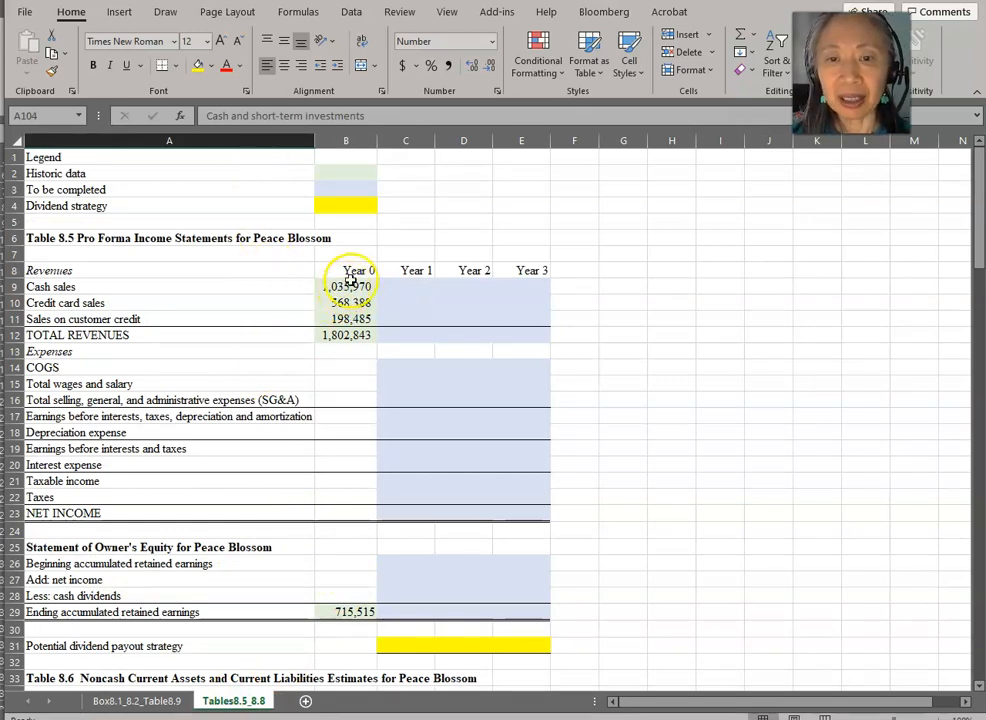
- Check Year 0 cash sales on Table 8.5 and select the Year 1 cash sales cell
click(345, 286)
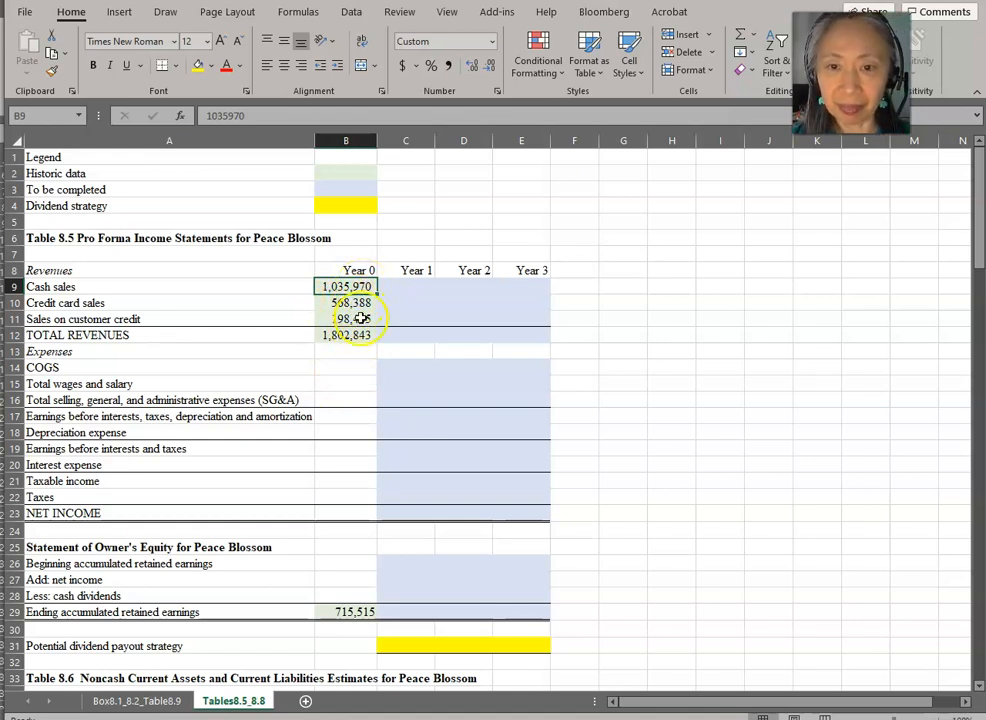
mouse_move(288, 369)
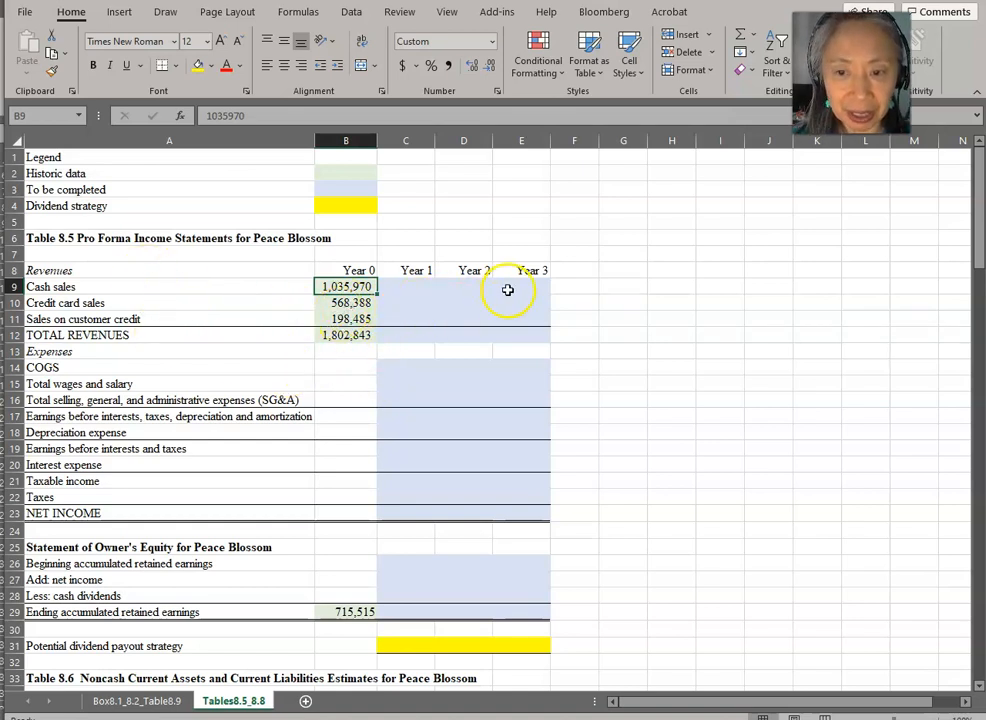
mouse_move(410, 304)
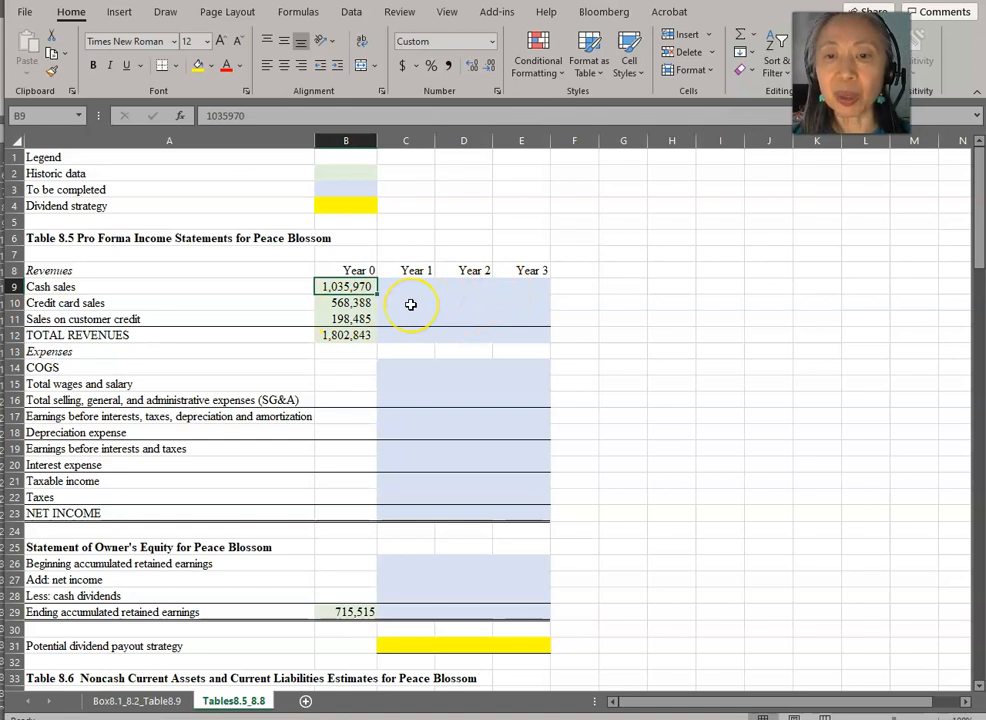
mouse_move(401, 291)
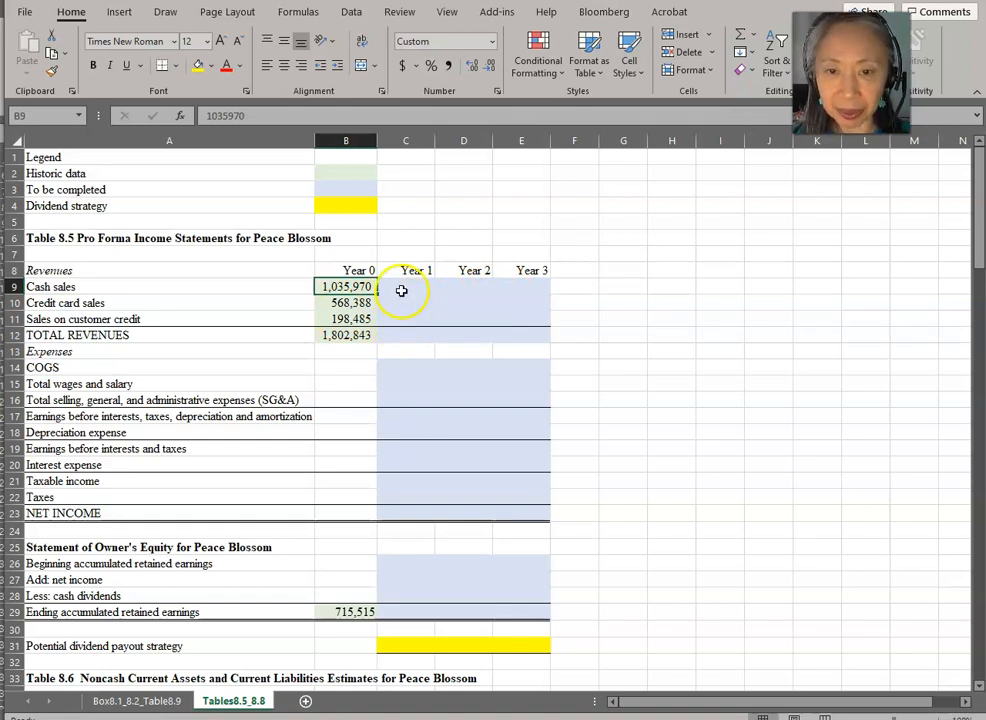
click(405, 287)
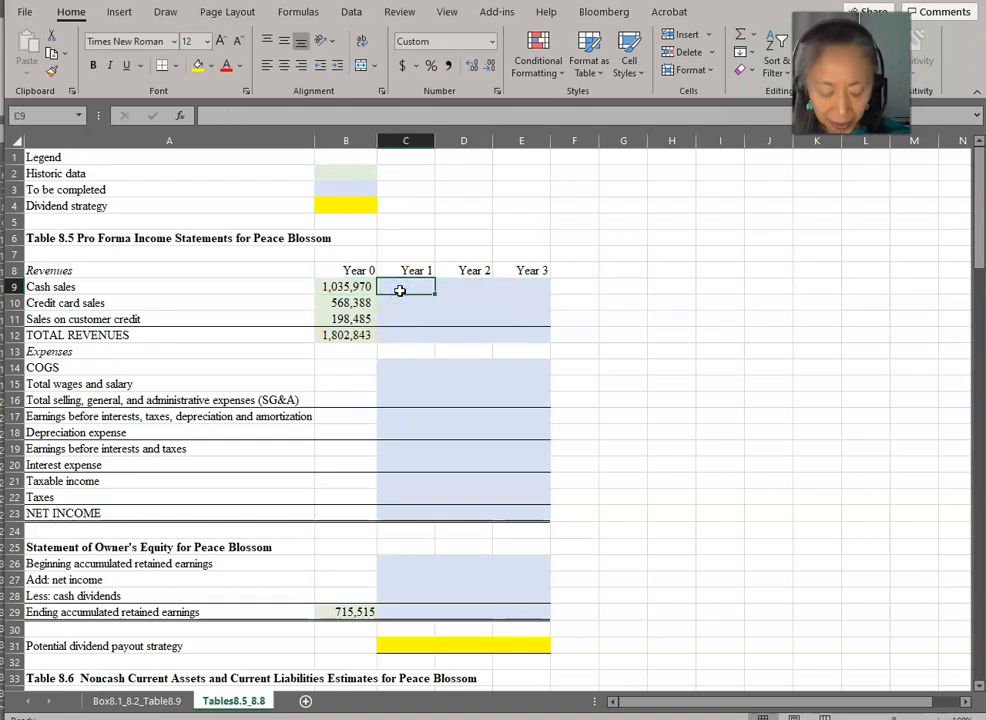
- Project Year 1 cash sales as =B9*(1+cash sales growth rate) from the assumptions sheet
text(=B9)
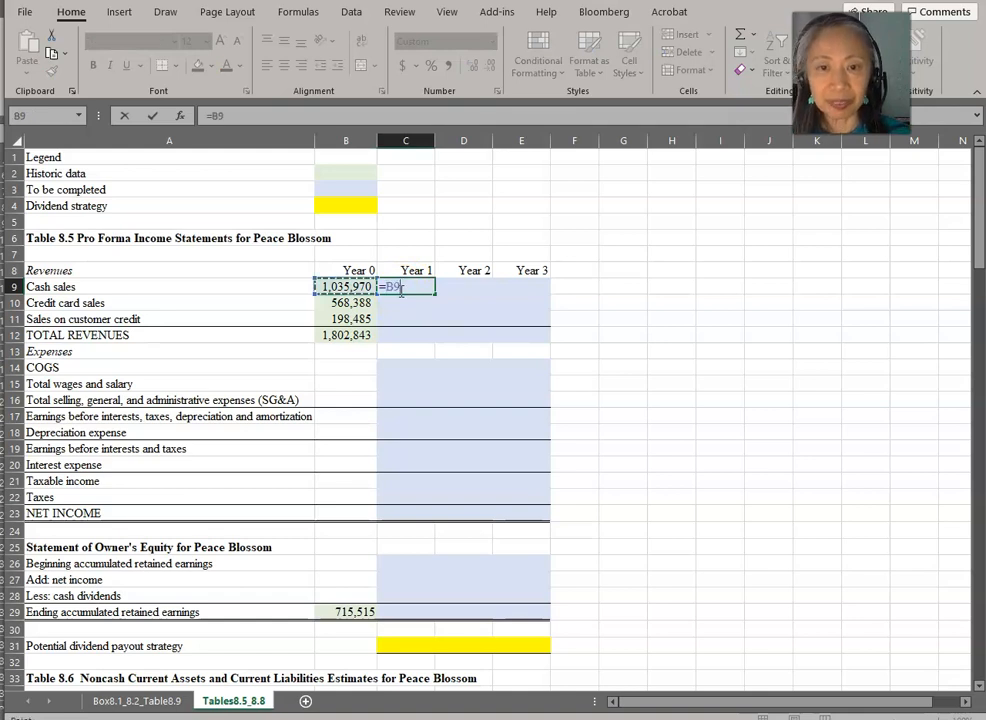
text(*)
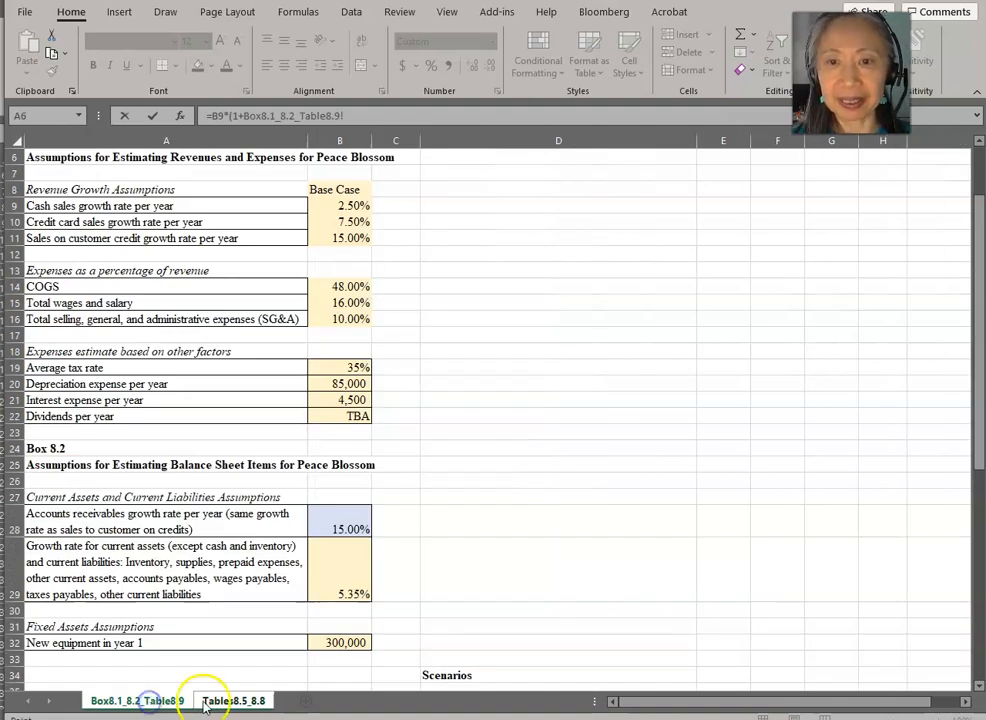
click(350, 205)
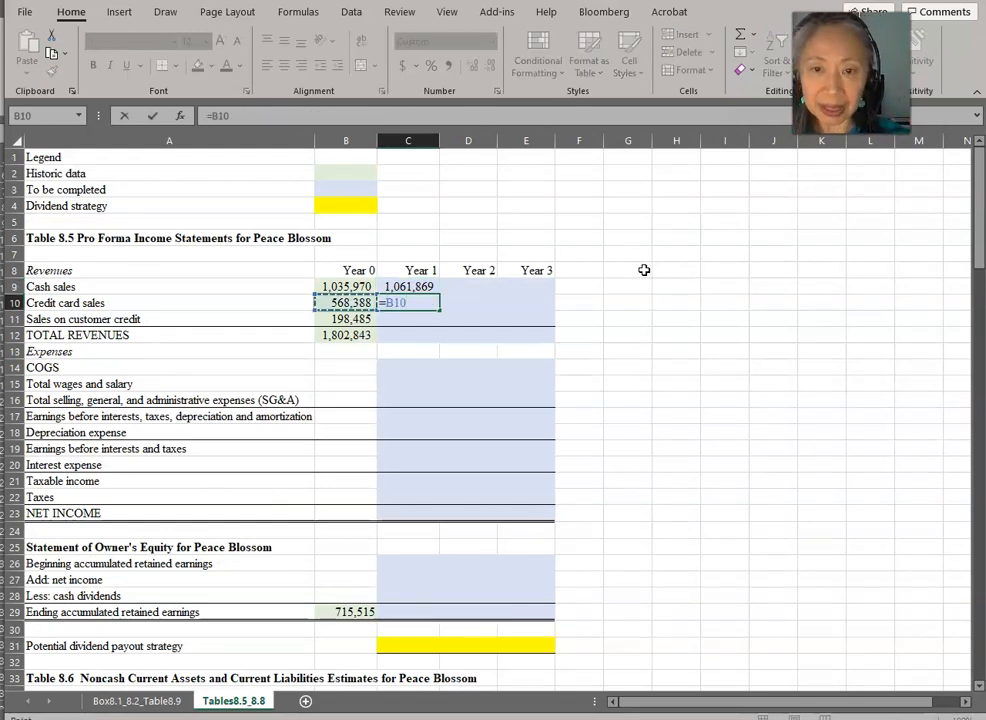
text(*(1)
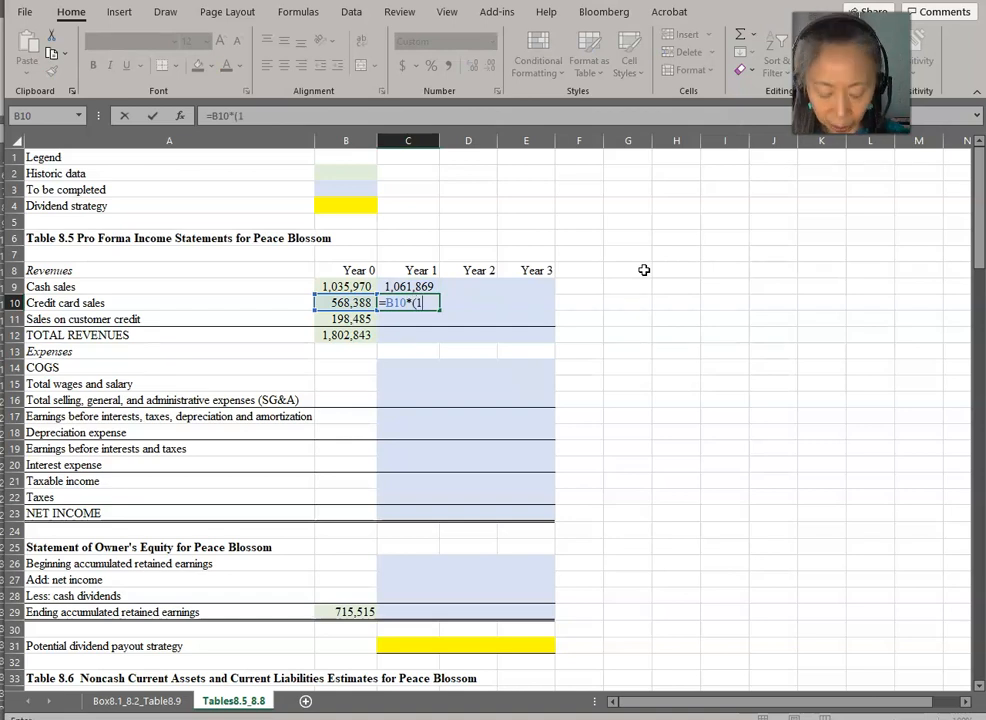
text(+)
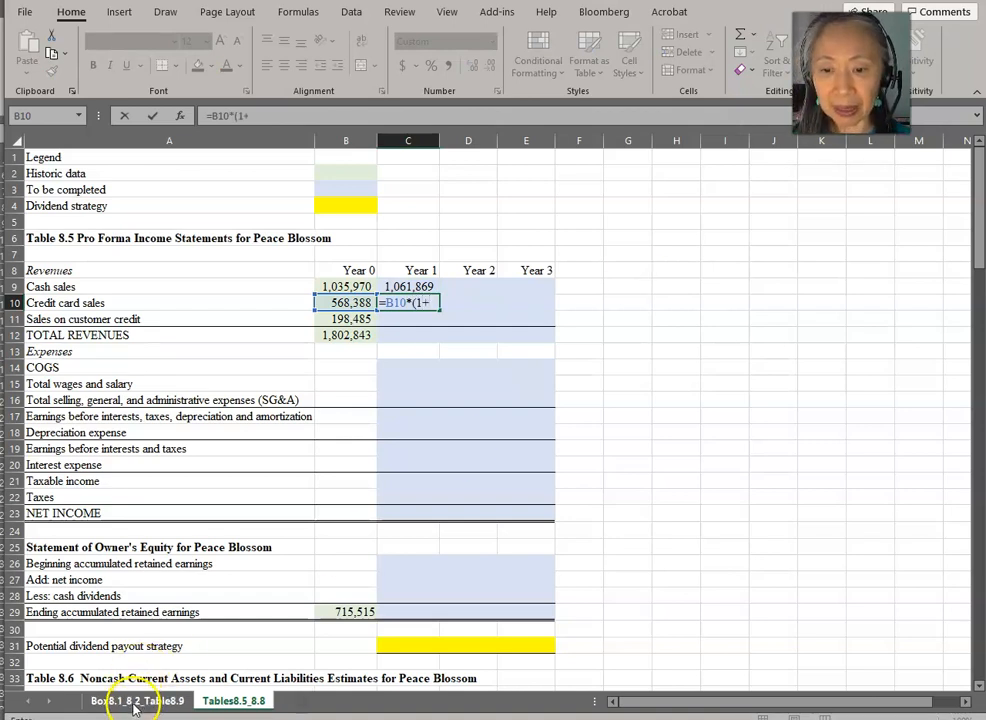
click(137, 700)
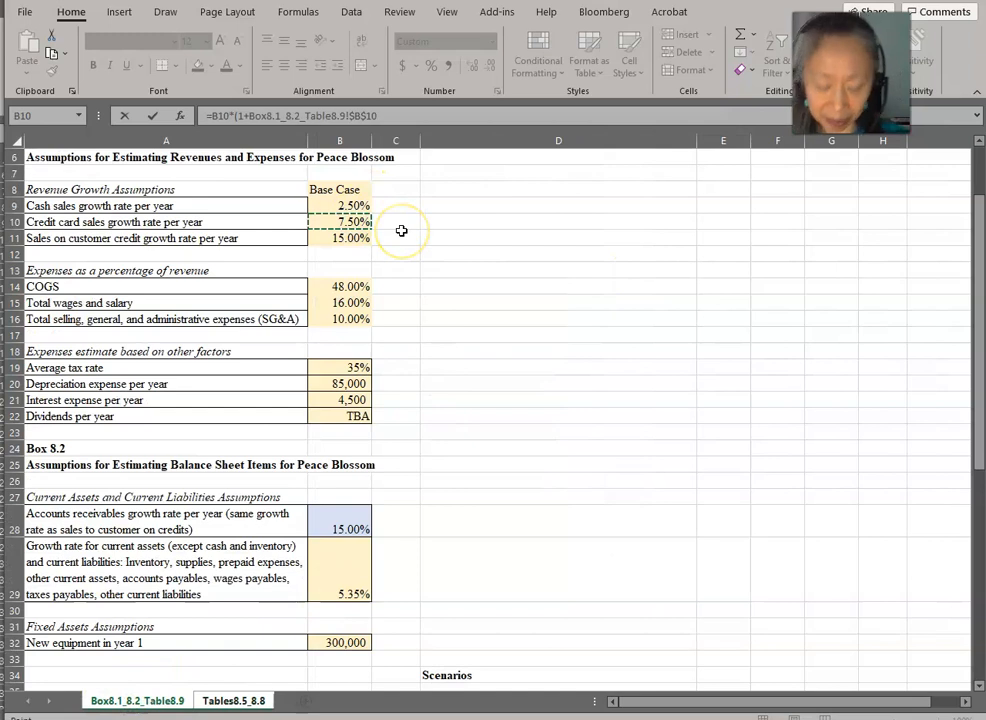
- Project Year 1 credit card and customer credit sales from their growth rates, totalling 1,901,144
click(233, 700)
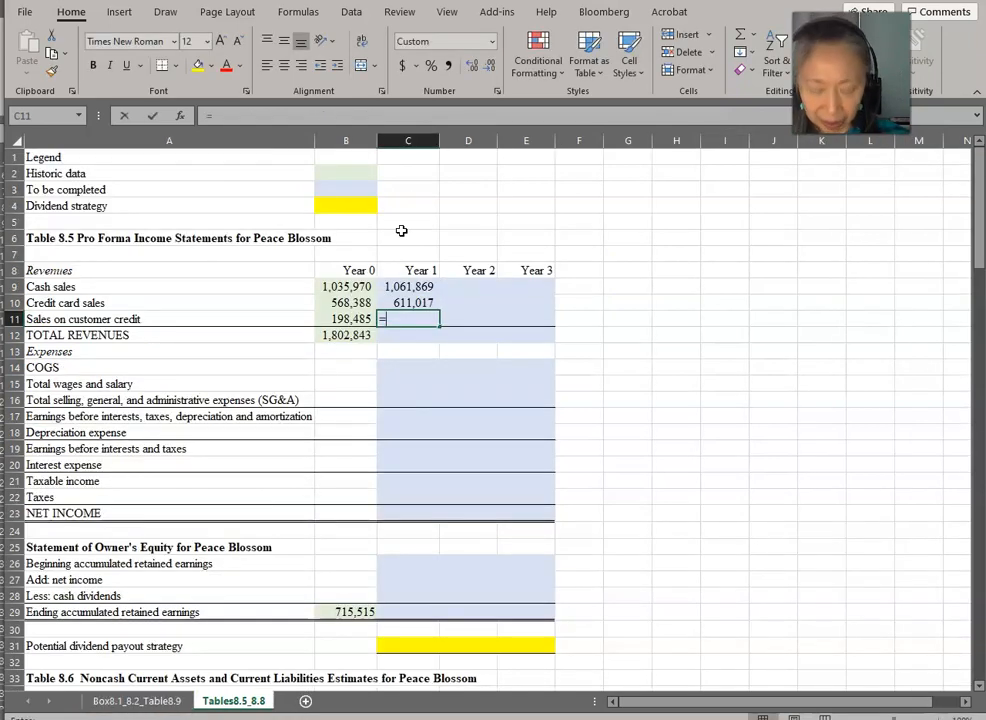
text(=B11*(1)
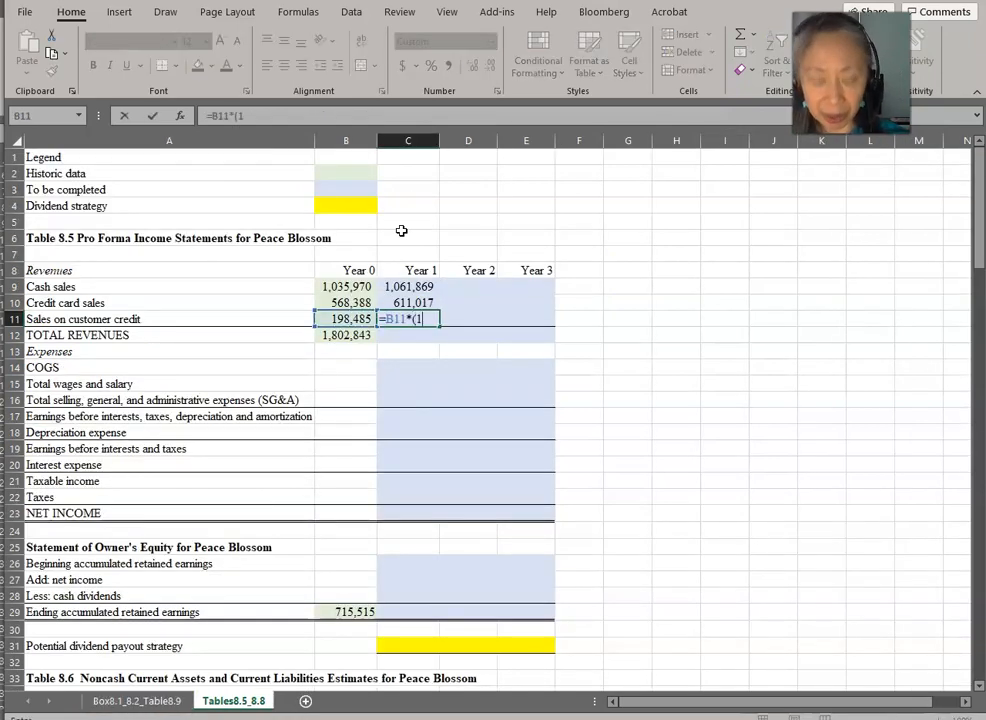
text(+Box8.1_8.2_Table8.9!)
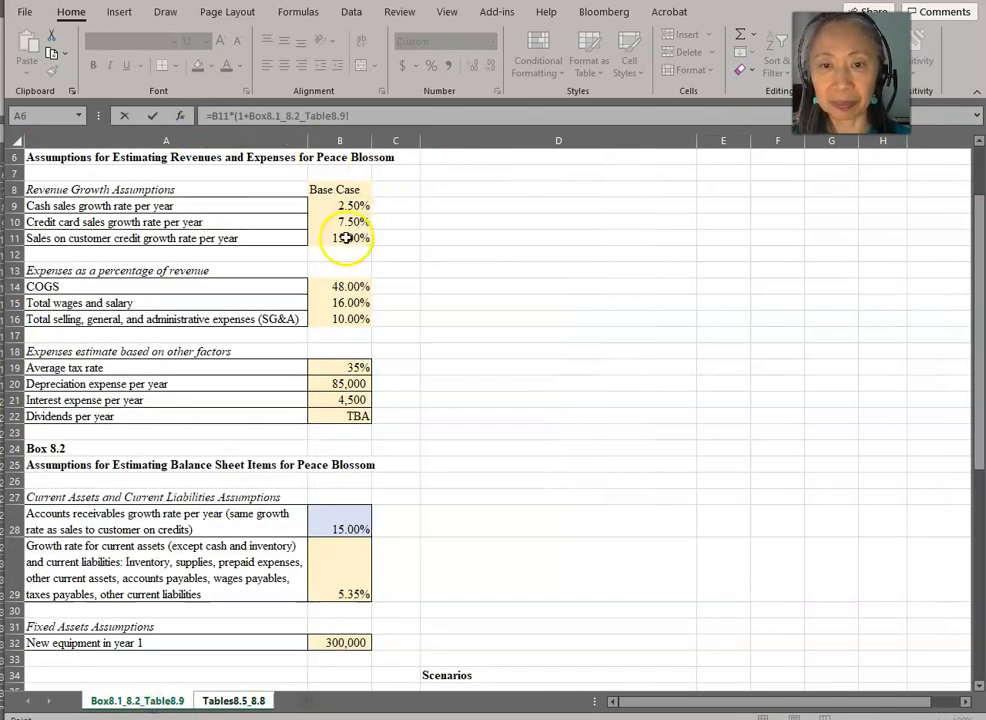
click(340, 238)
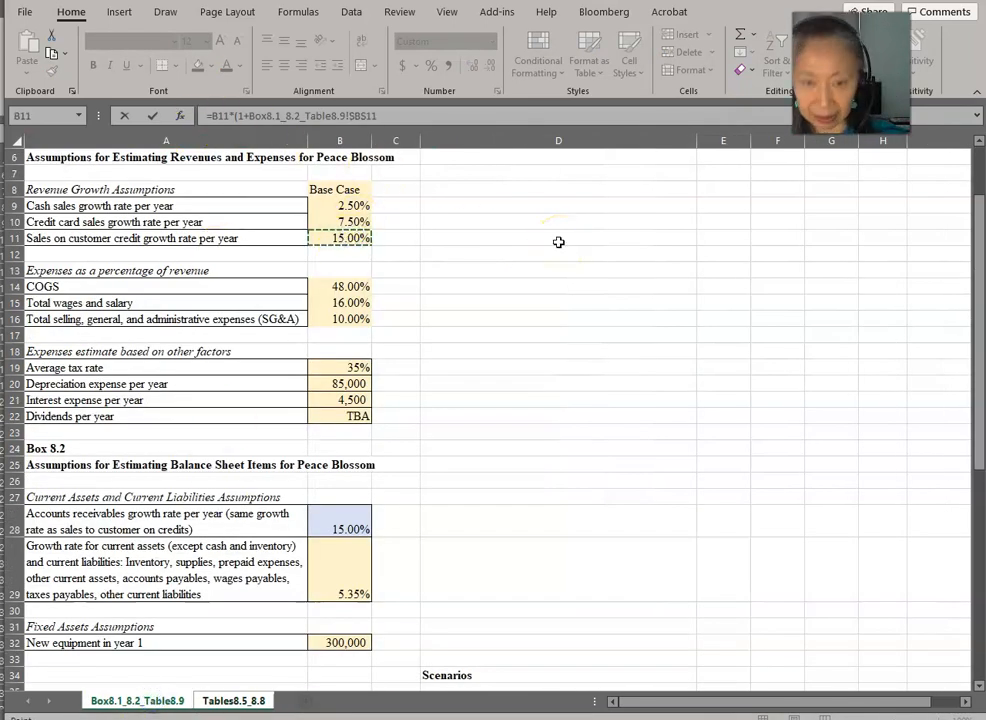
click(233, 700)
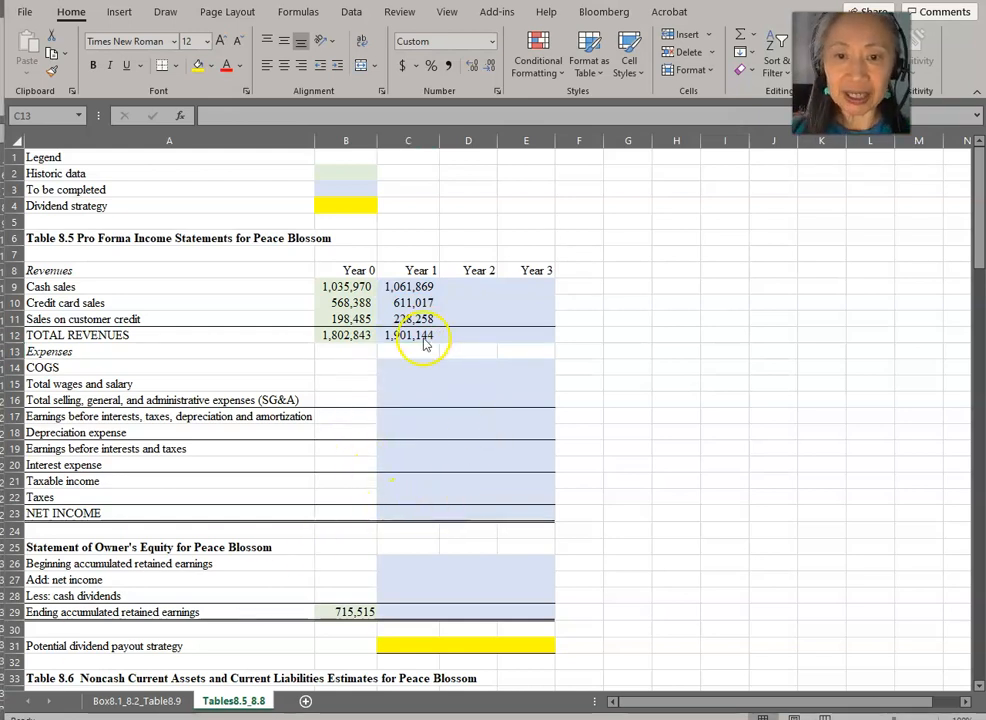
click(408, 367)
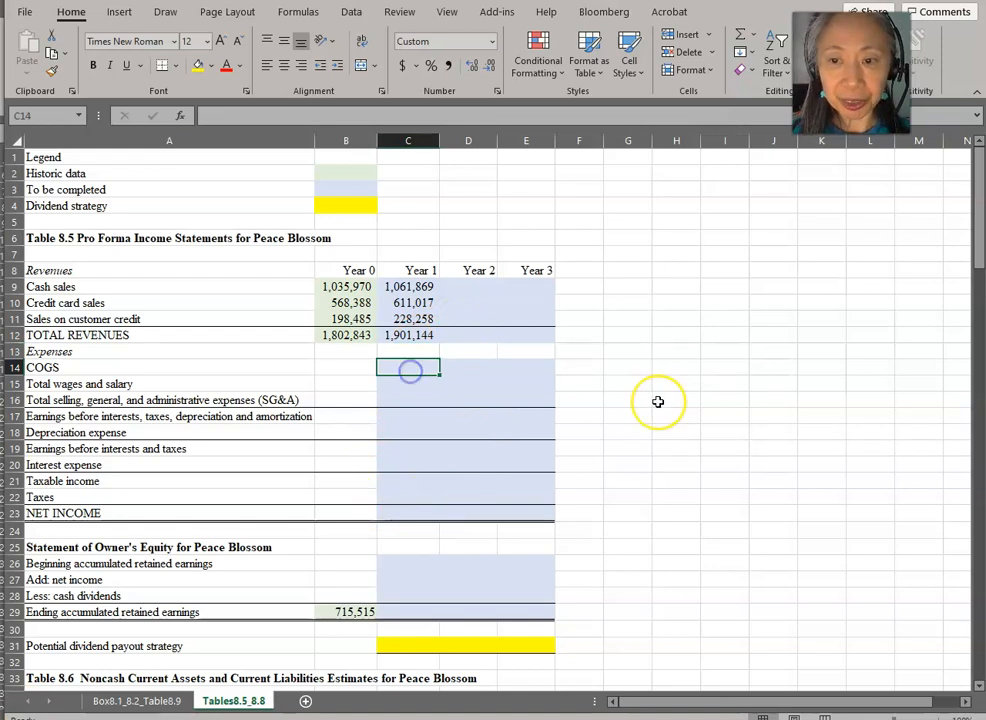
- Link Year 1 COGS, wages and SG&A to revenue percentages: 912,549, 304,183, 190,114
text(=C12*)
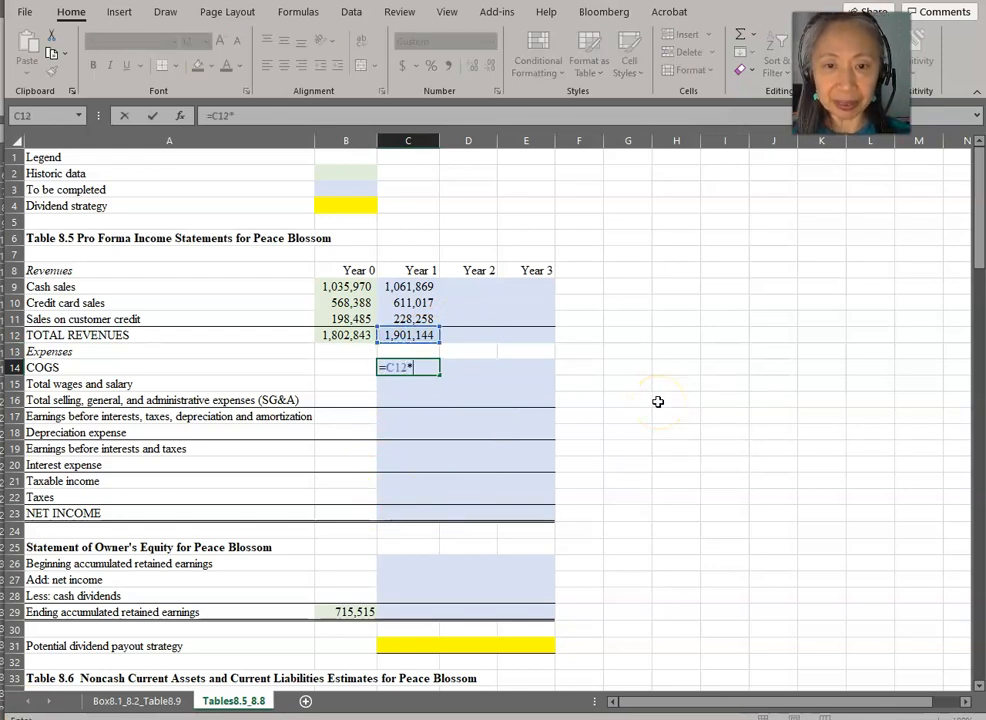
click(136, 700)
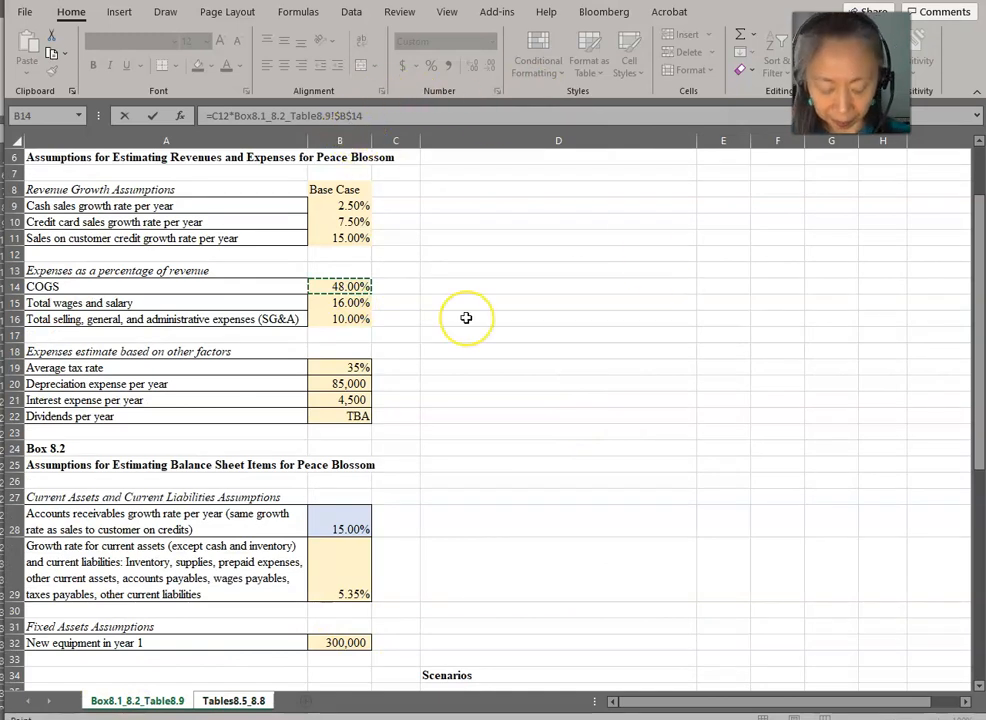
click(233, 700)
text(=C12*)
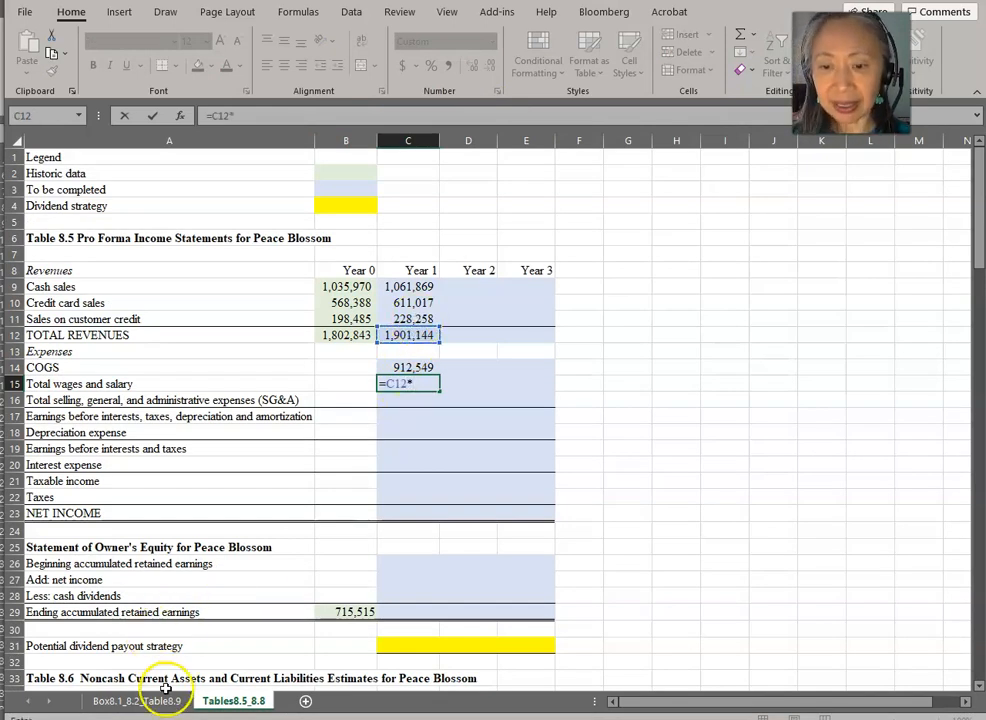
click(137, 700)
text(=C12*)
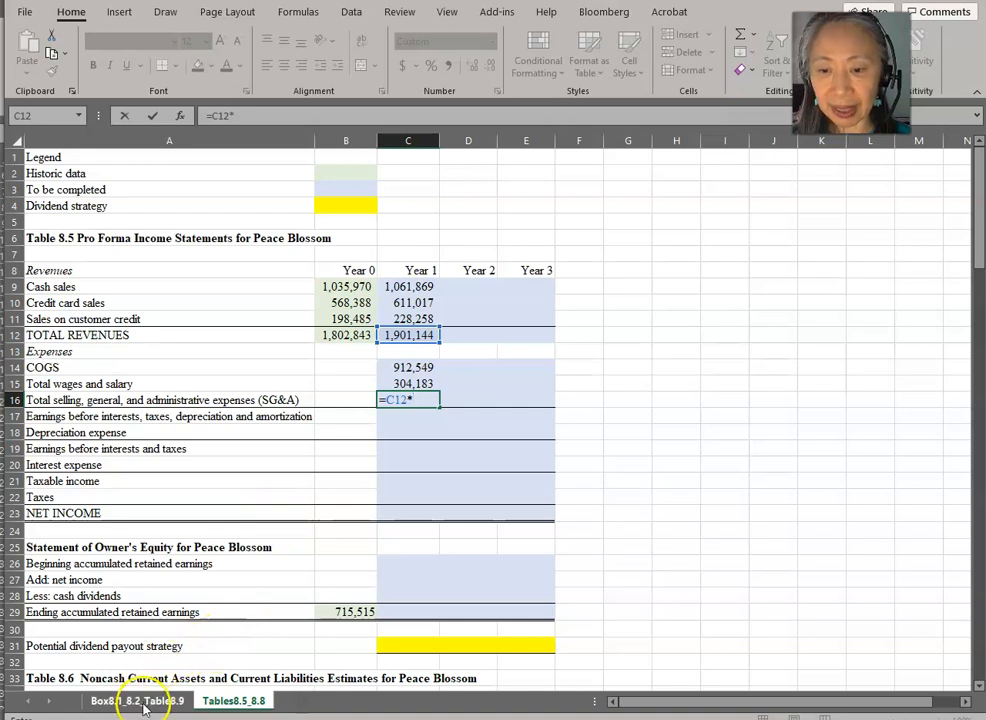
click(137, 700)
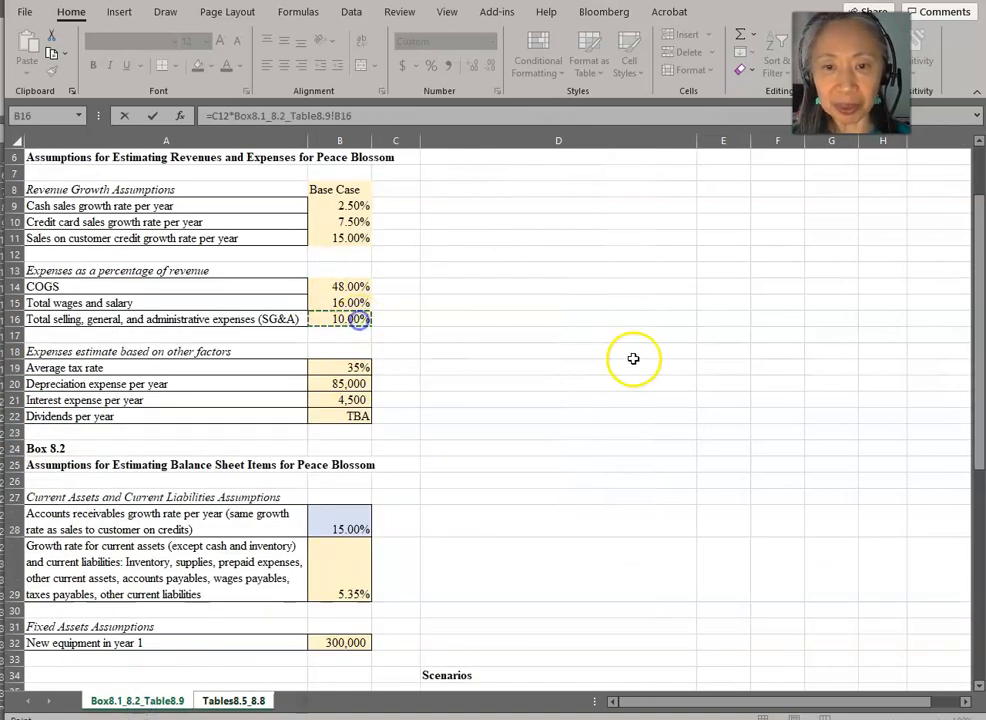
click(232, 700)
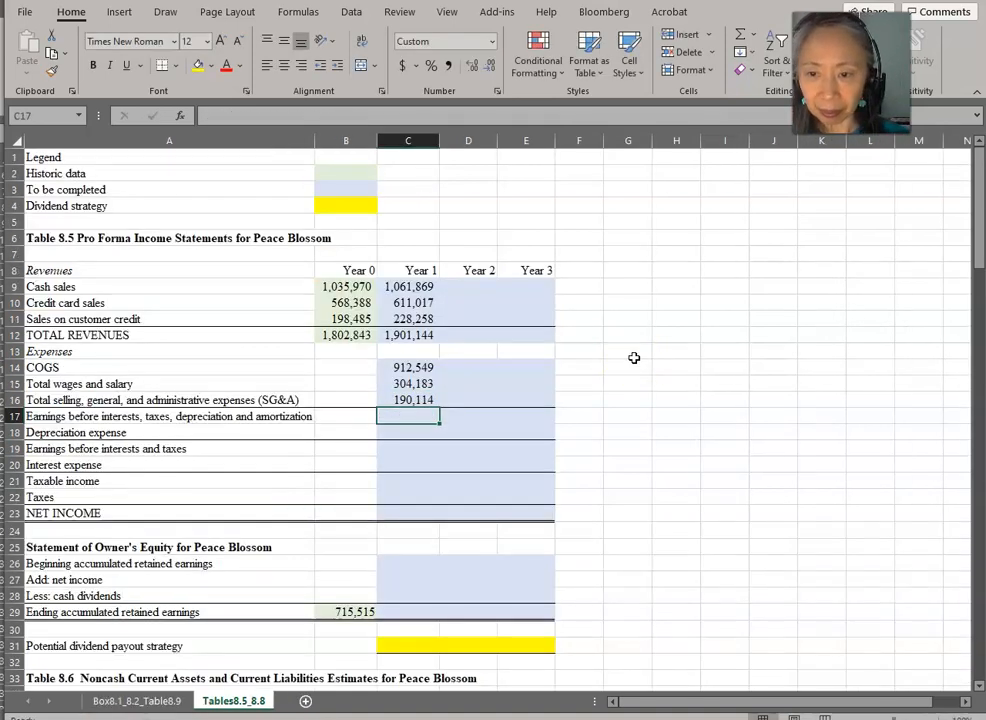
text(=C12-)
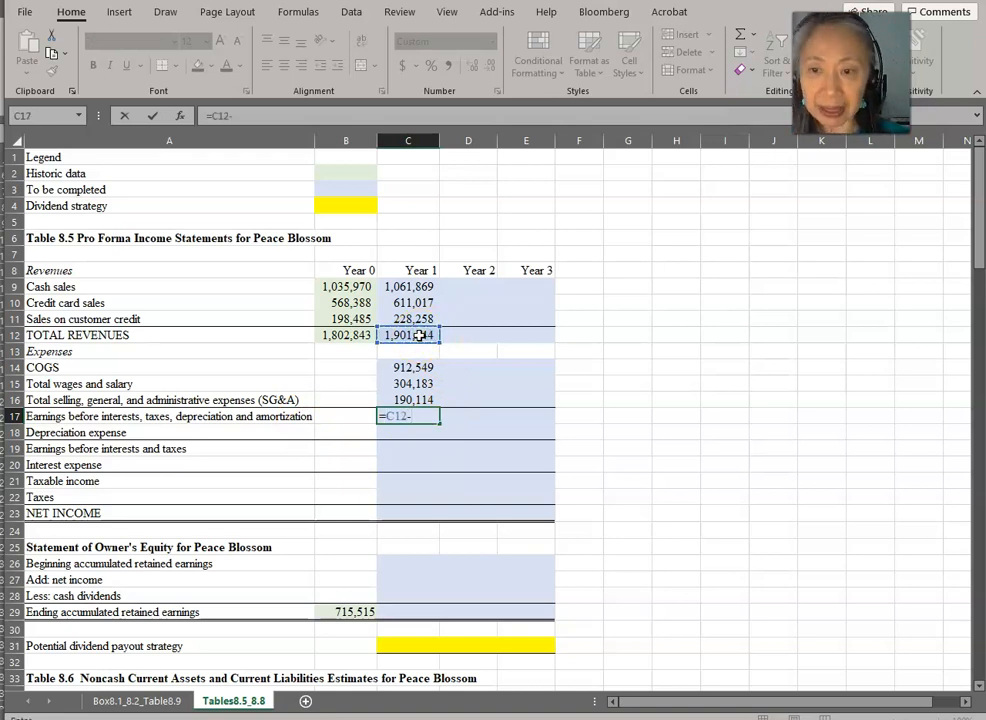
- Sum Year 1 EBITDA to 494,297, link 85,000 depreciation, and compute EBIT of 409,297
text(sum()
click(408, 432)
text(=)
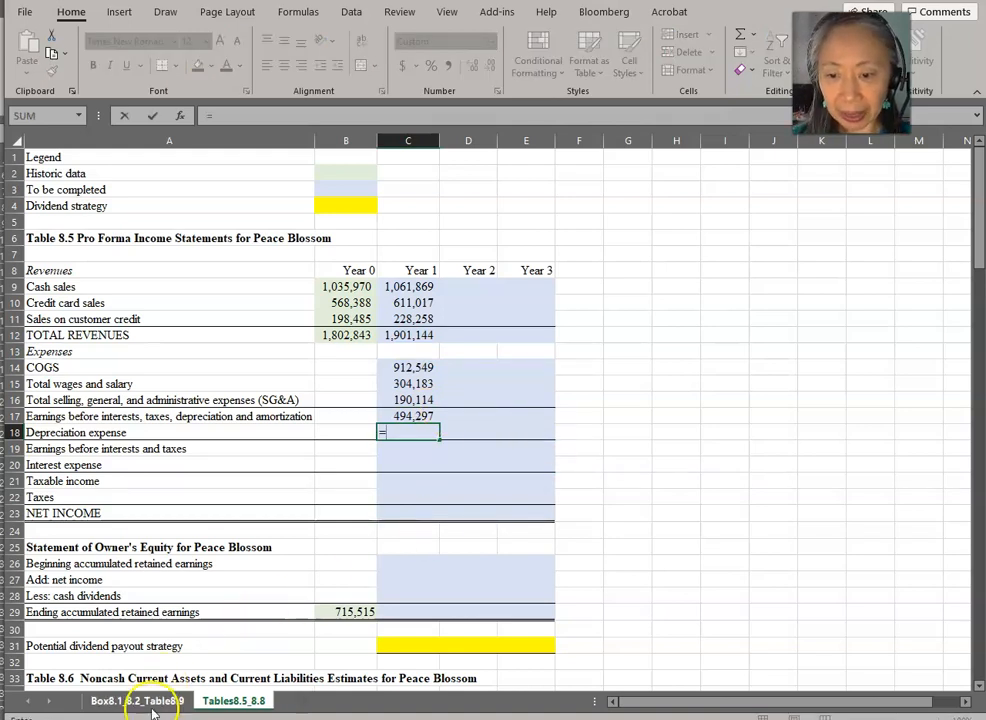
click(137, 700)
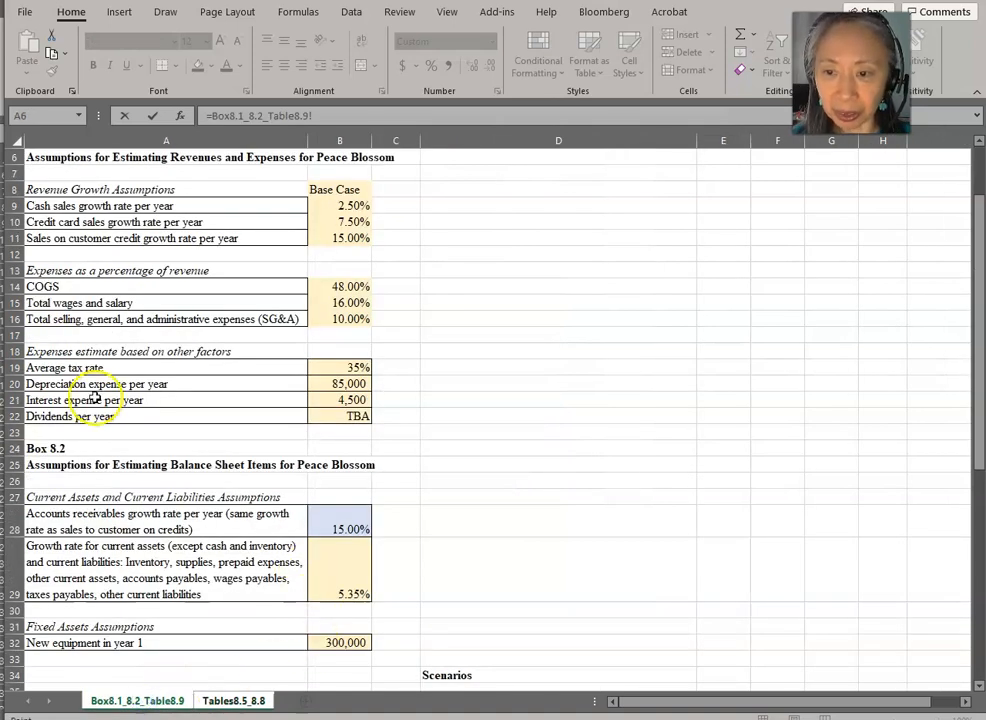
click(339, 383)
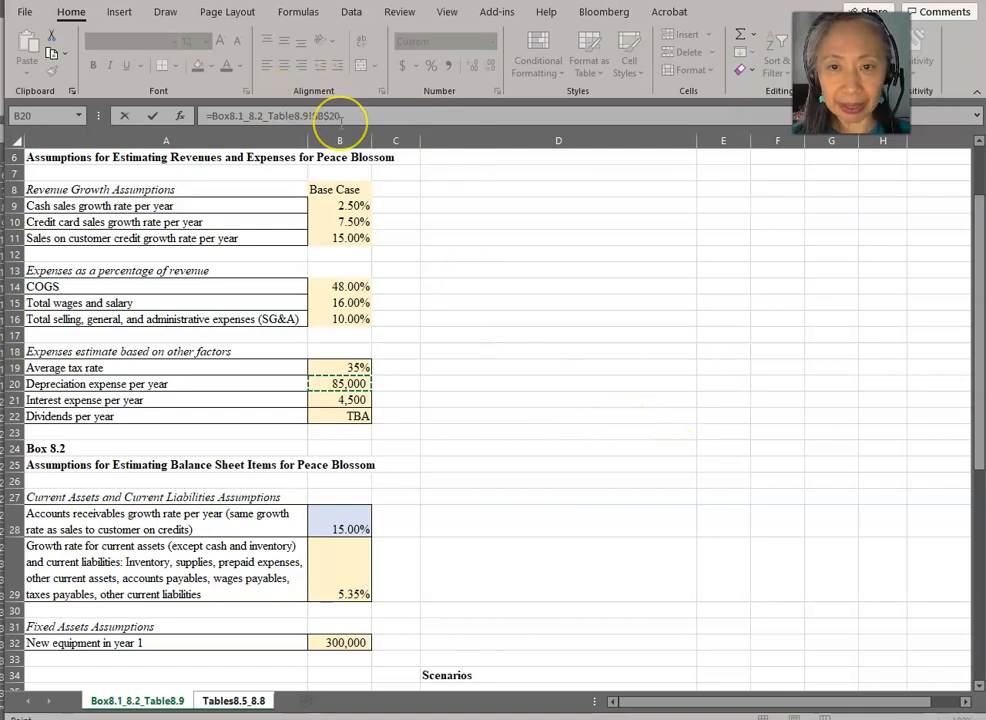
click(233, 700)
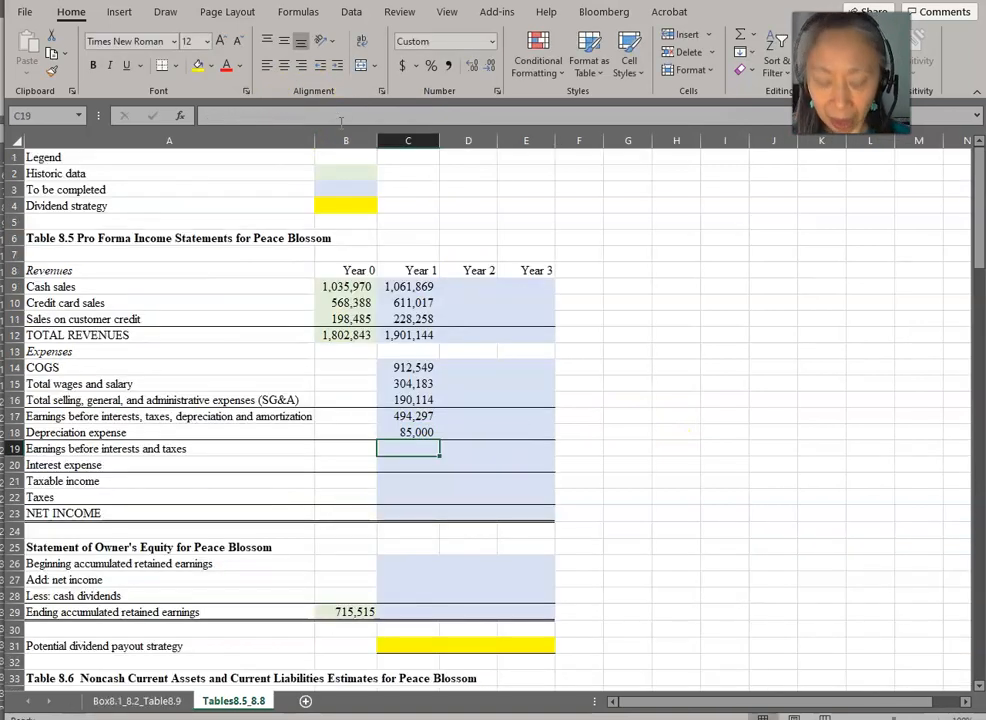
text(=C17)
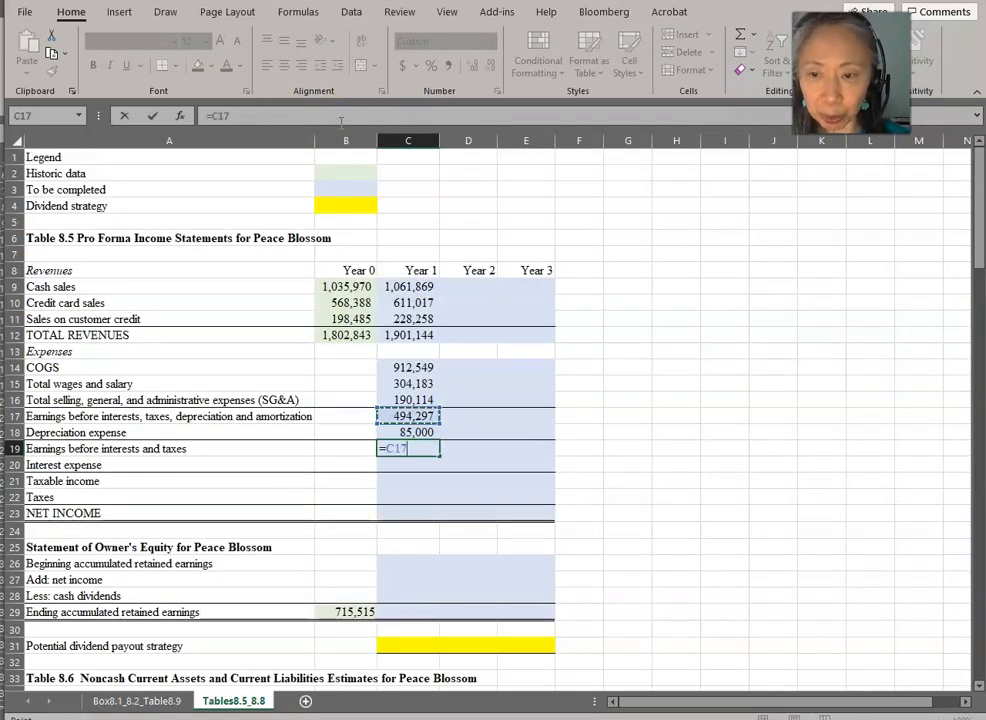
text(-)
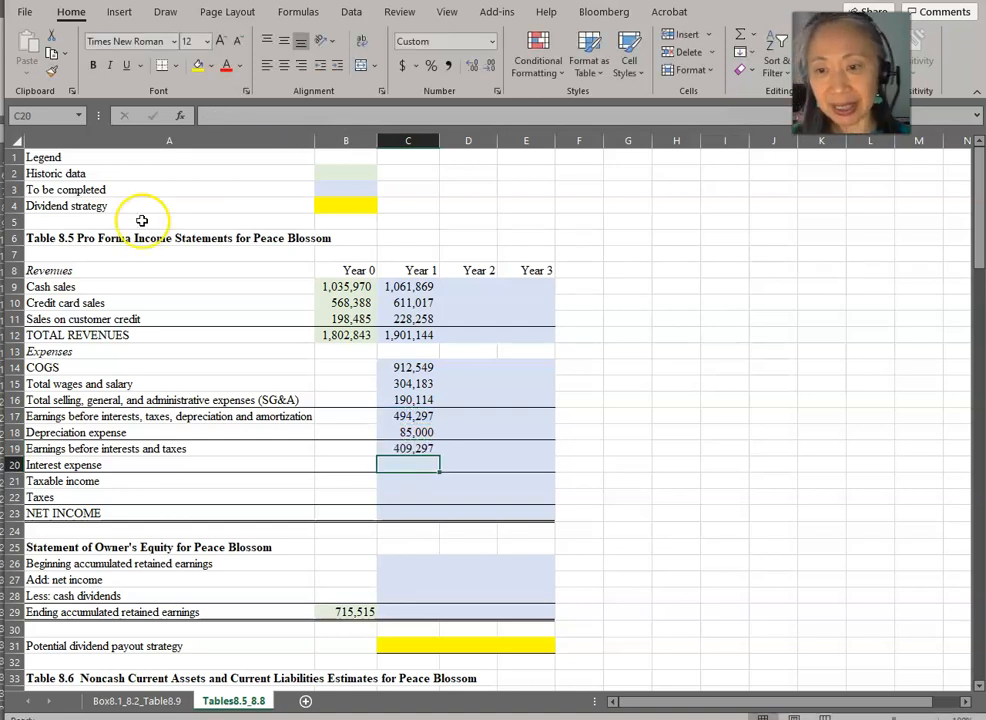
mouse_move(244, 462)
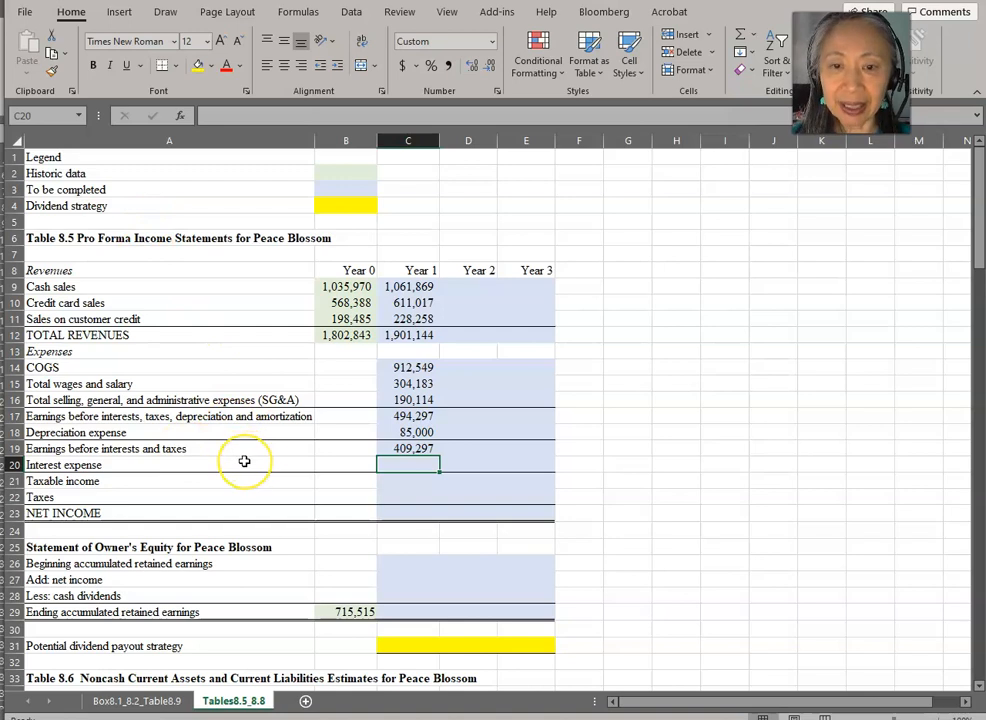
- Link Year 1 interest expense of 4,500 and compute taxable income of 404,797
text(=)
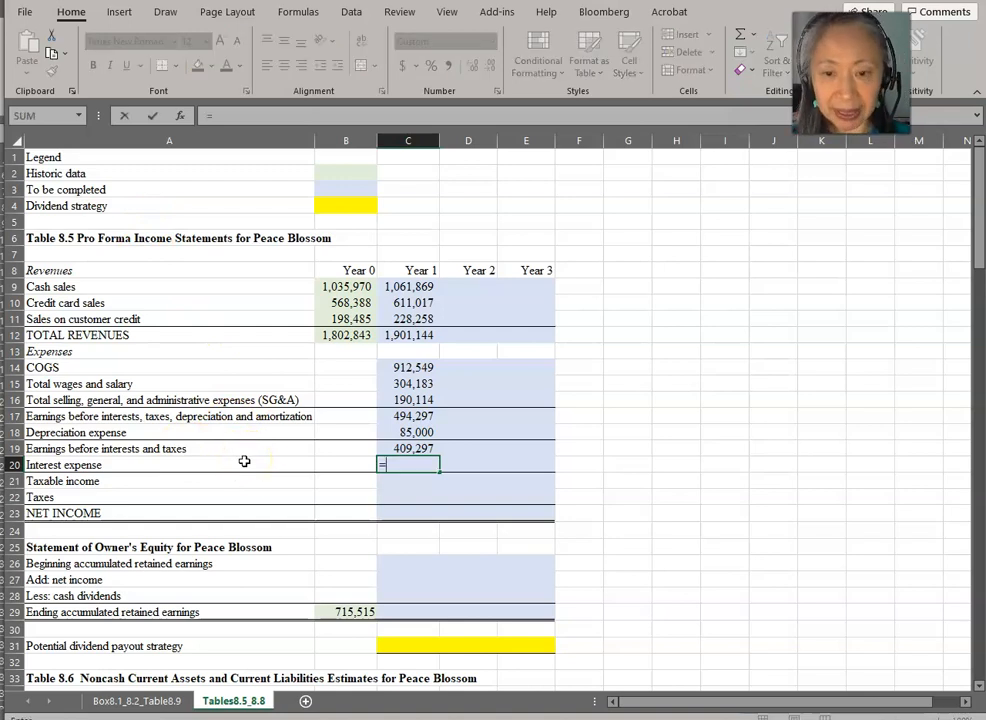
click(137, 700)
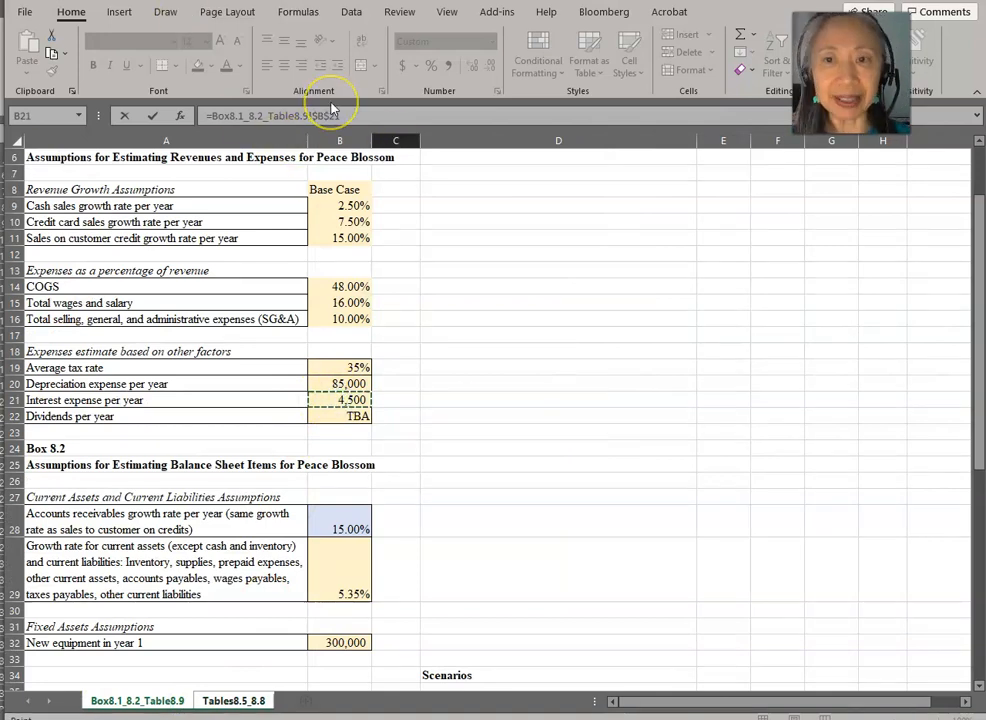
click(233, 700)
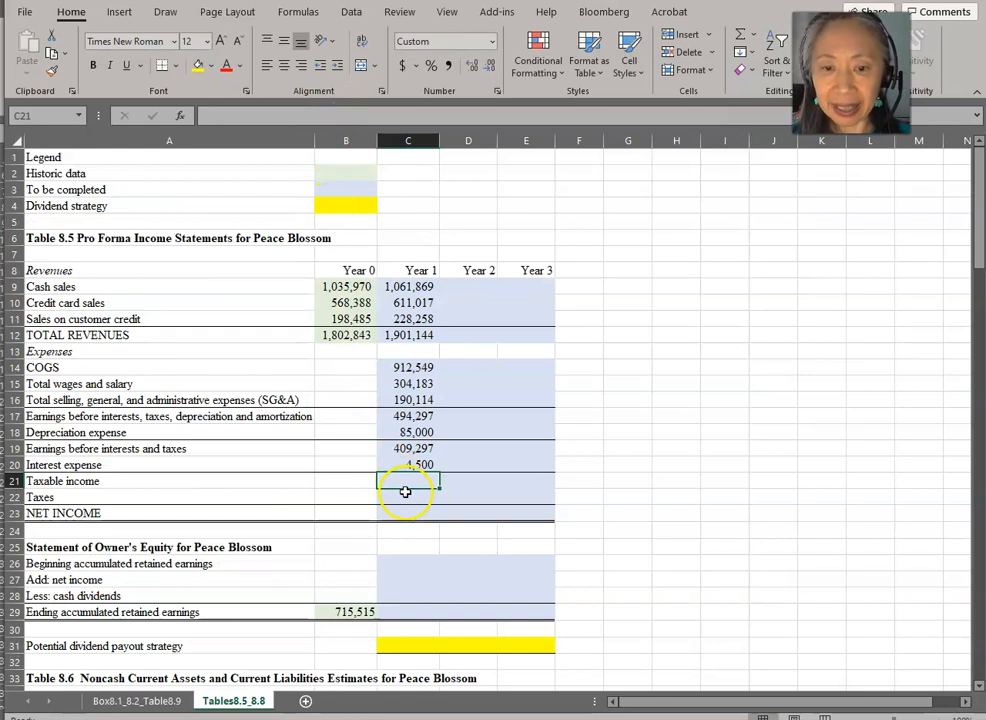
text(=C20)
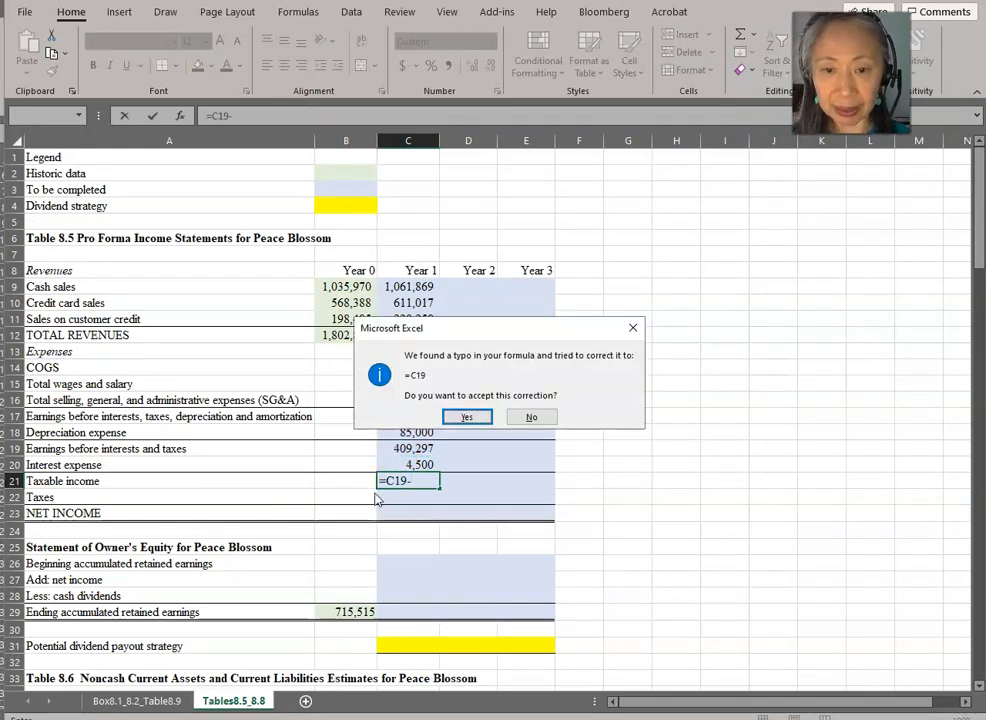
click(531, 417)
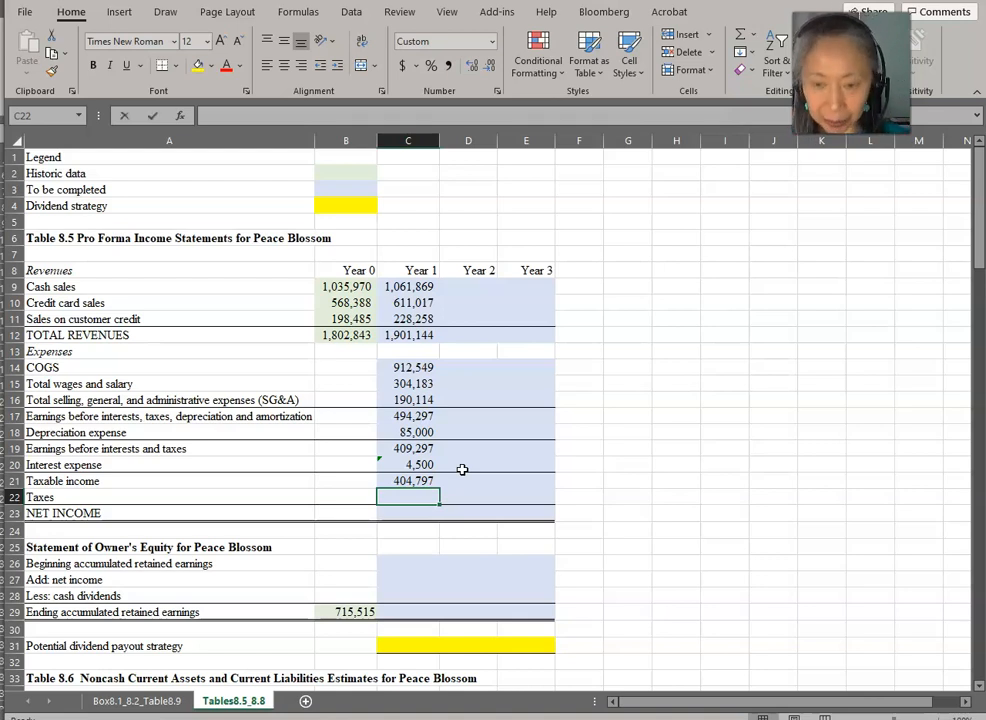
- Compute Year 1 taxes of 141,679 at the average tax rate and net income 263,118
text(=C21)
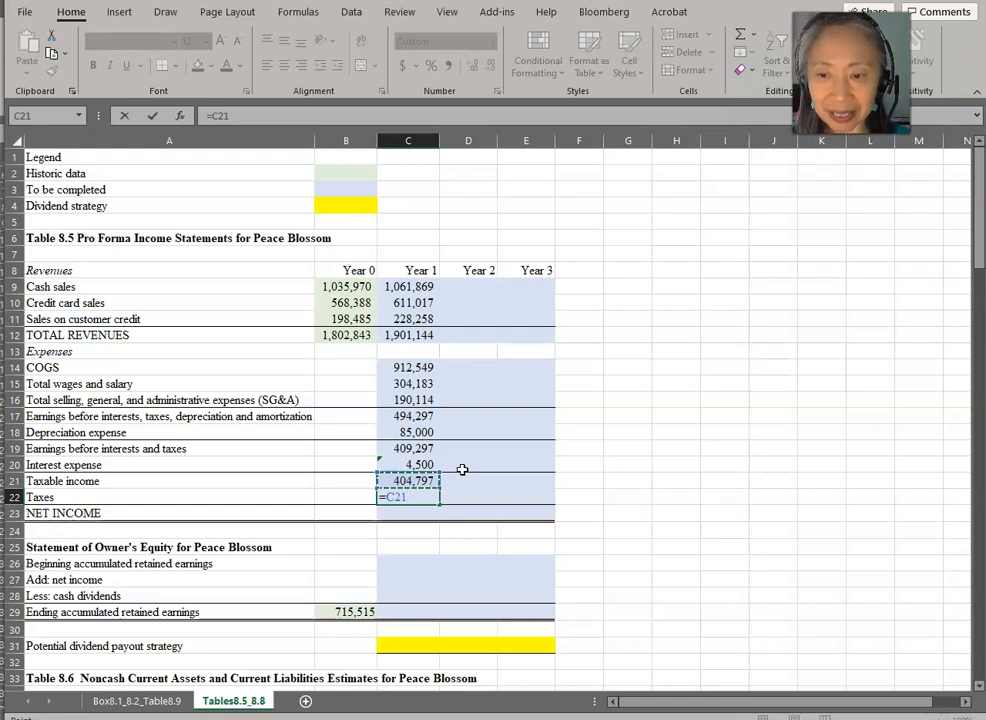
text(*)
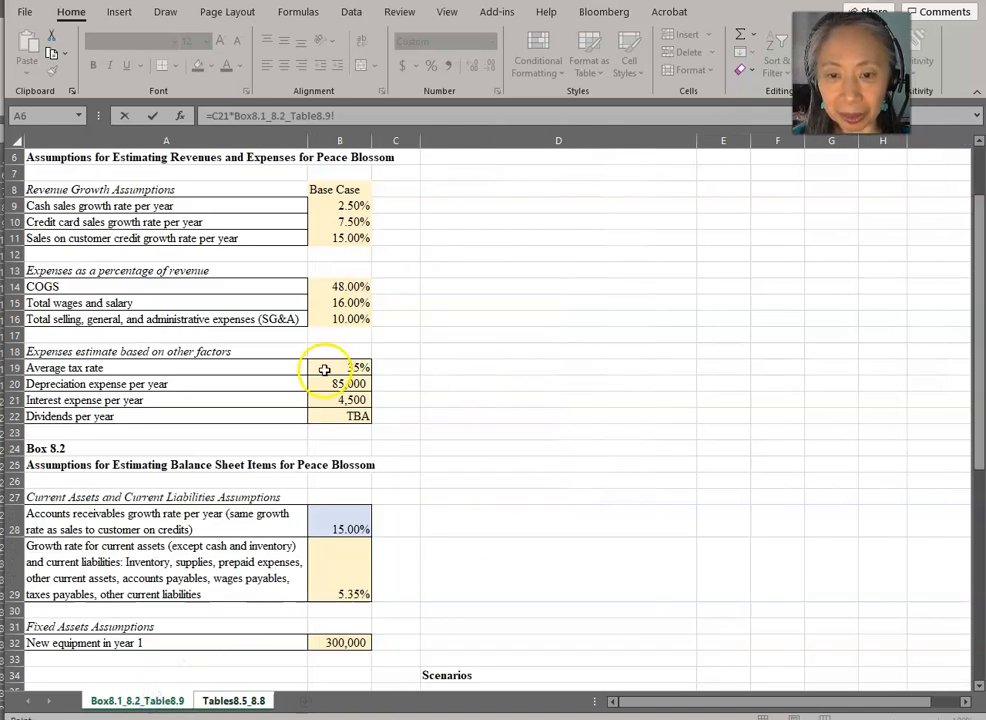
click(340, 367)
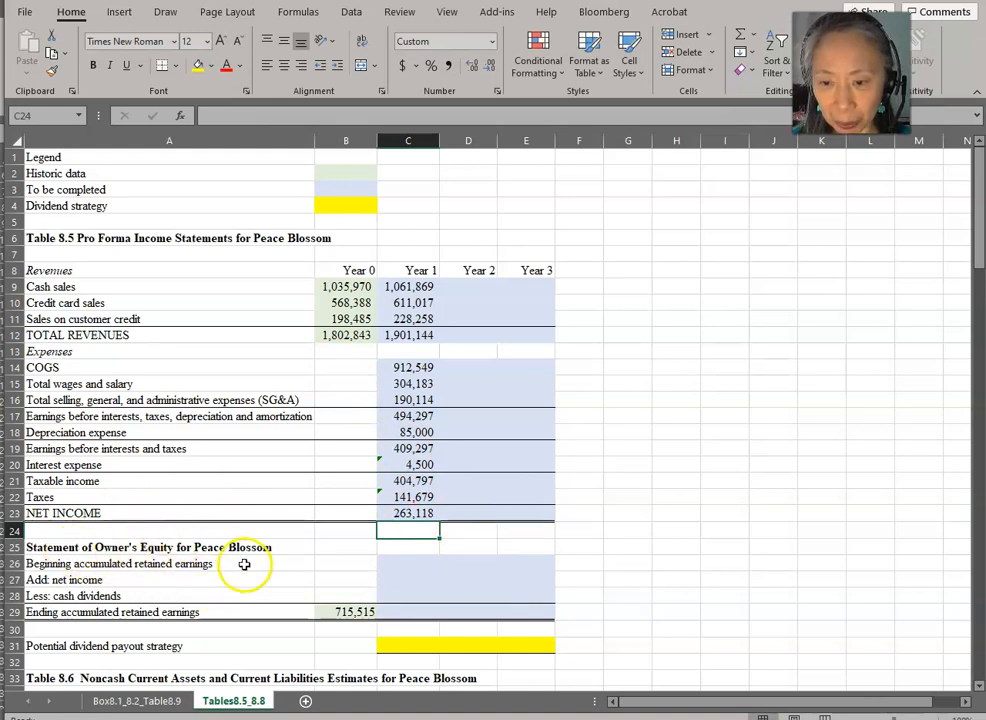
mouse_move(185, 538)
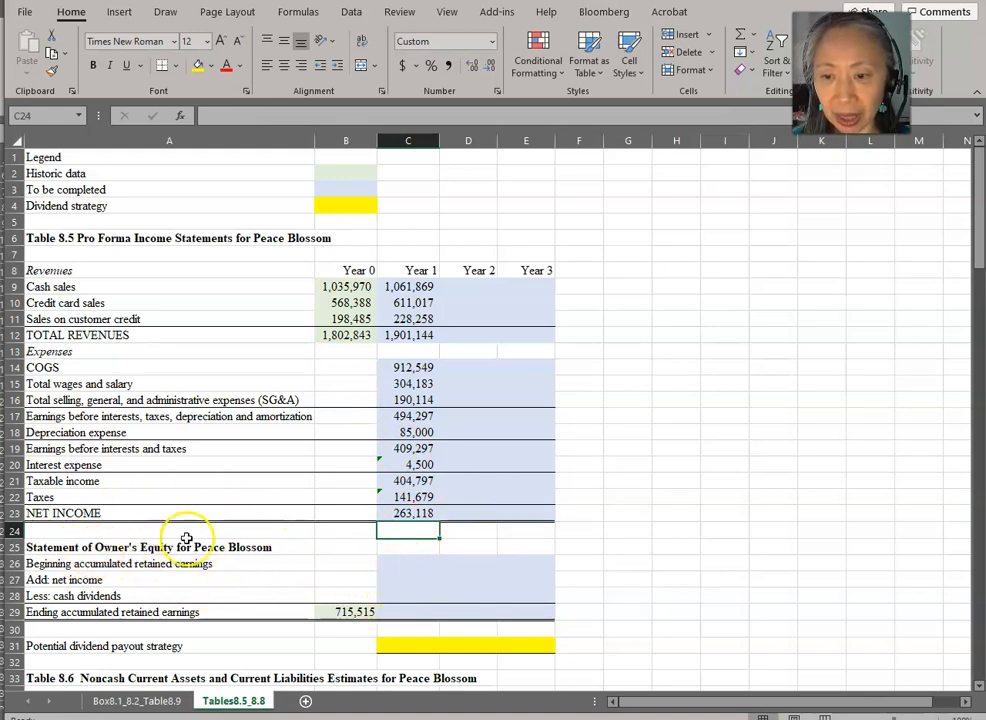
mouse_move(238, 609)
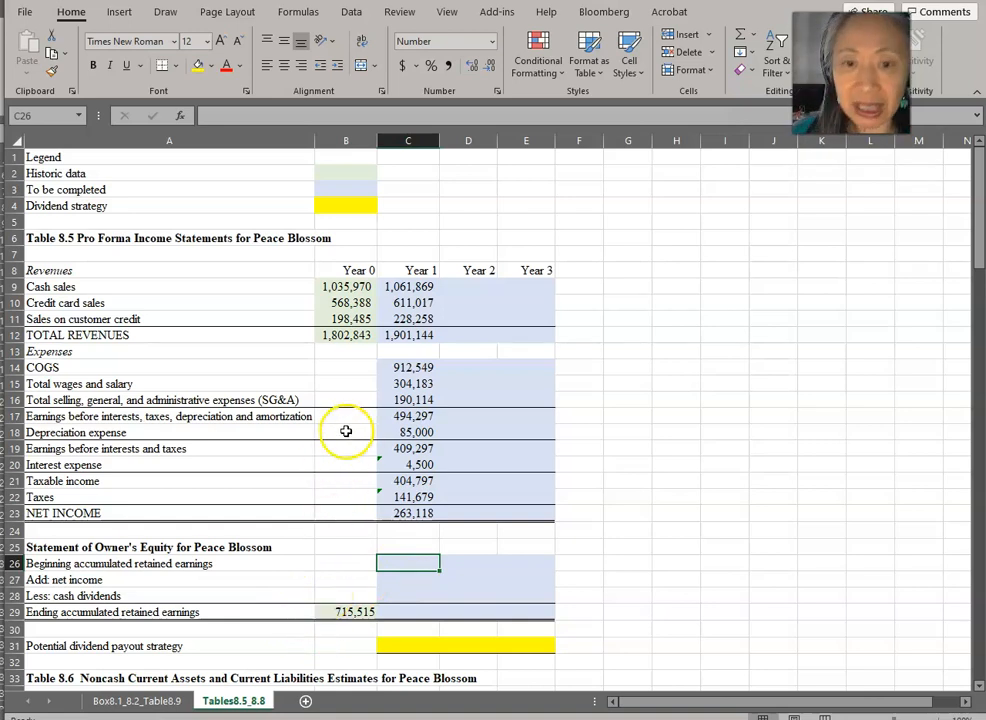
mouse_move(239, 518)
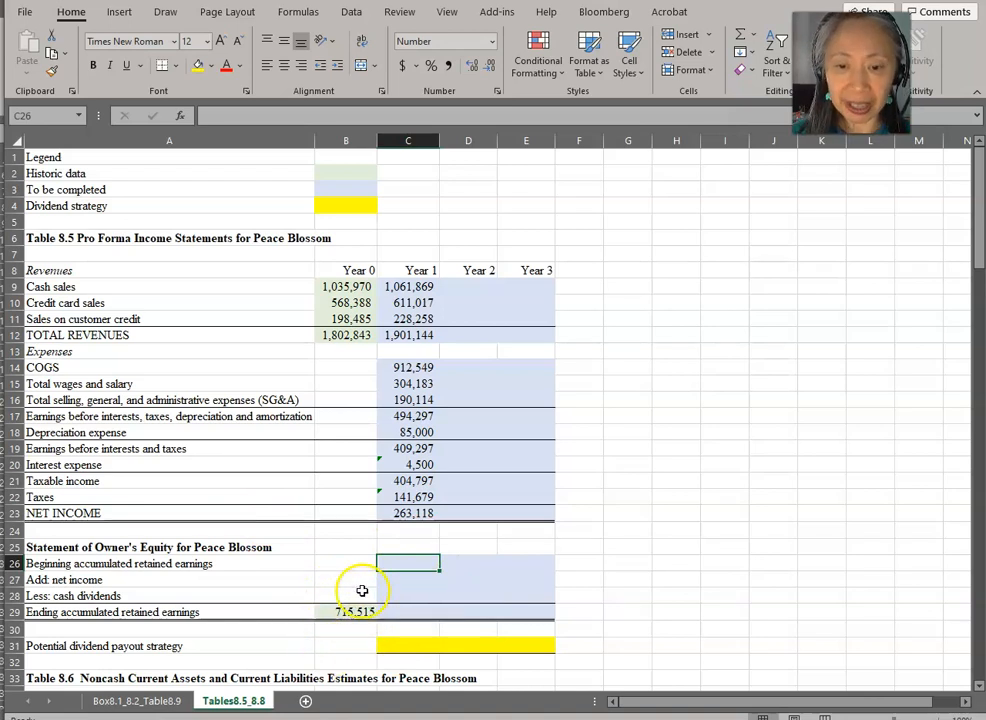
mouse_move(302, 655)
text(=)
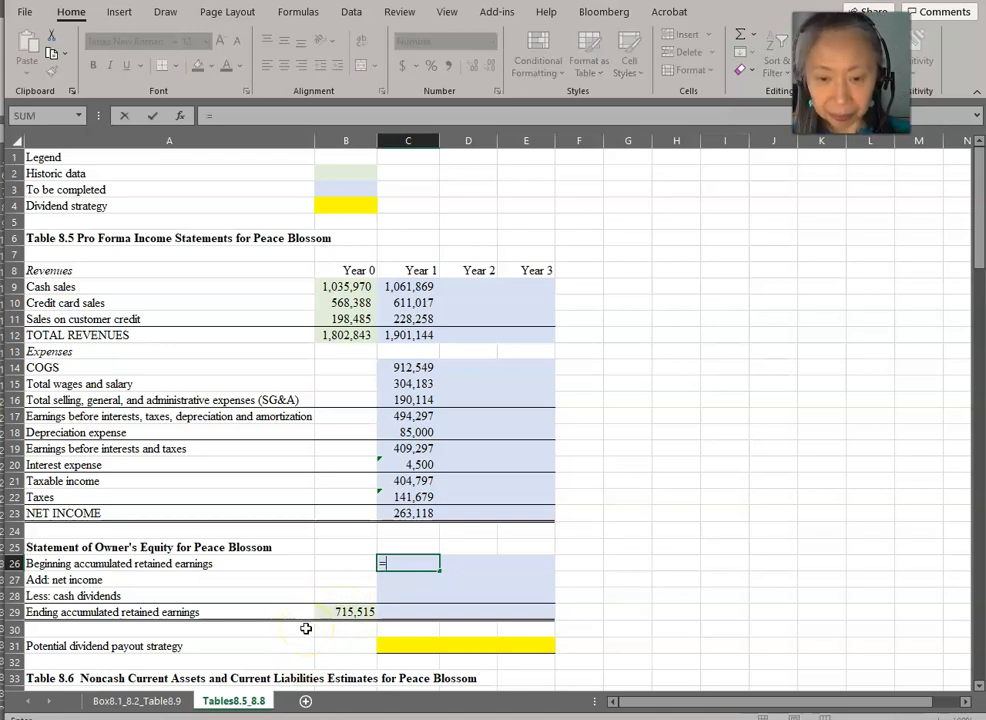
- Link beginning retained earnings 715,515, net income, 0 dividends, and ending balance 978,633
click(345, 611)
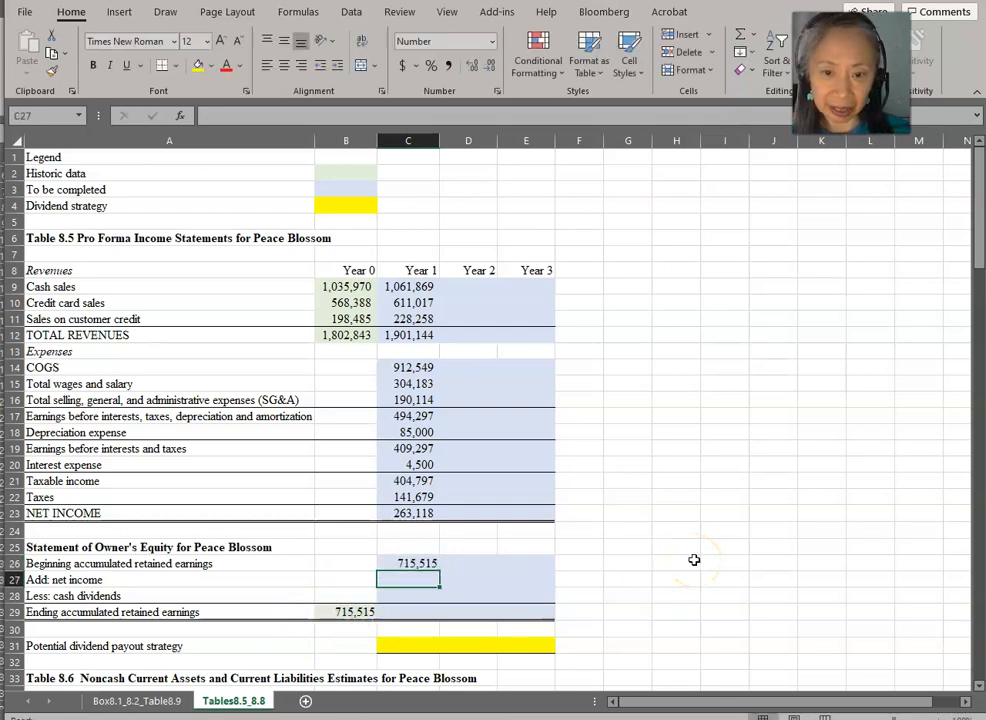
text(=)
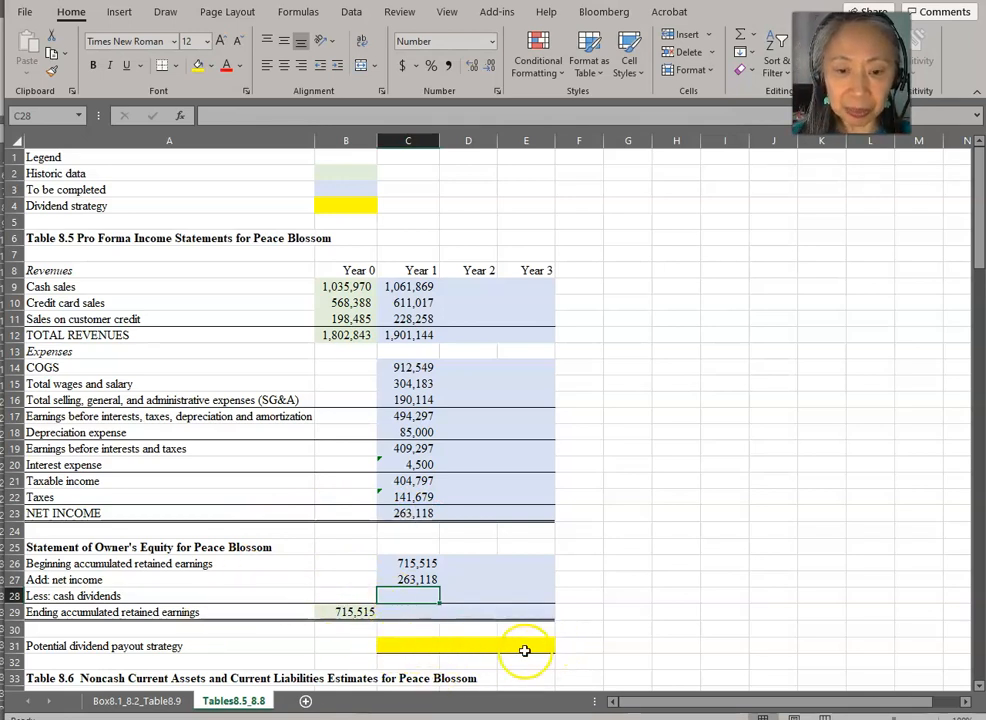
mouse_move(583, 647)
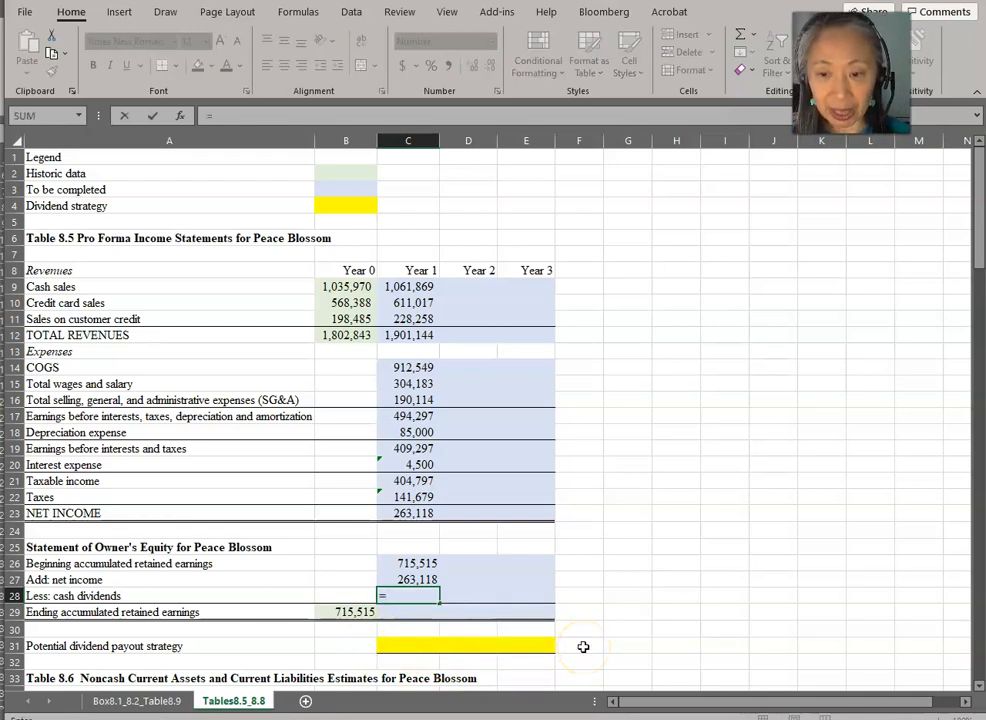
click(407, 645)
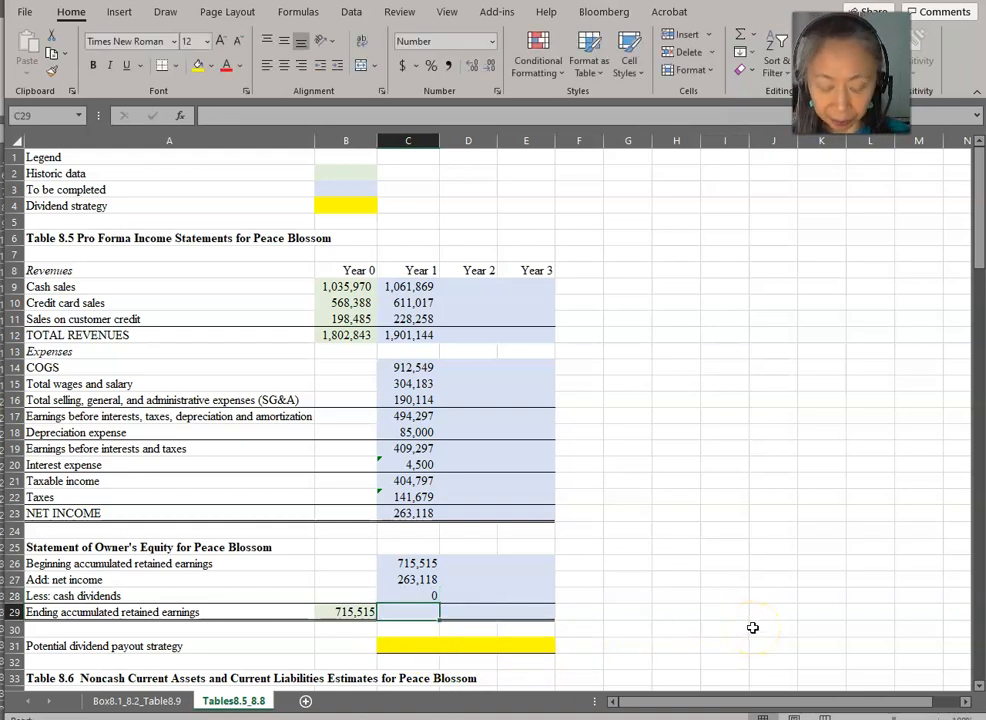
text(=C27)
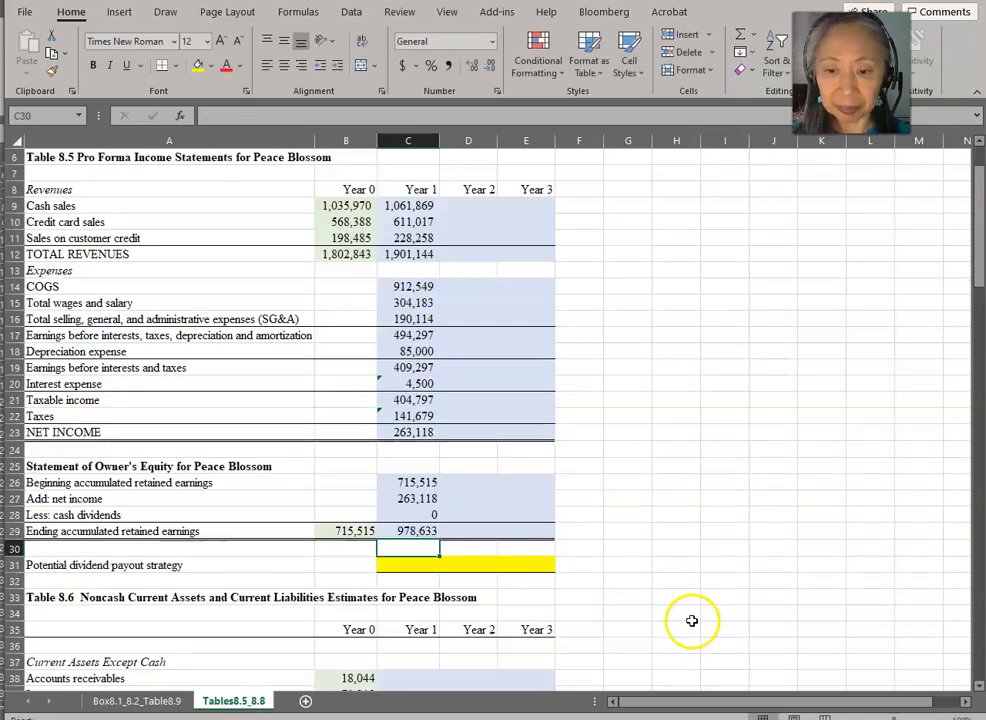
mouse_move(691, 619)
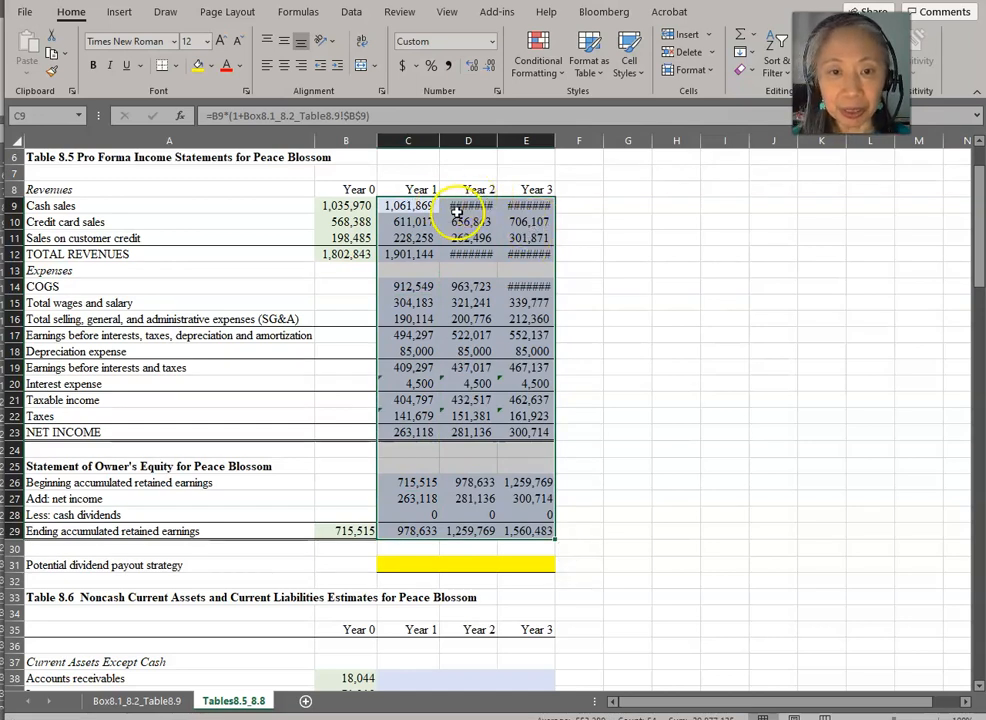
- Fill Year 1 formulas into Years 2–3 and inspect the Year 2 cash sales formula
click(468, 205)
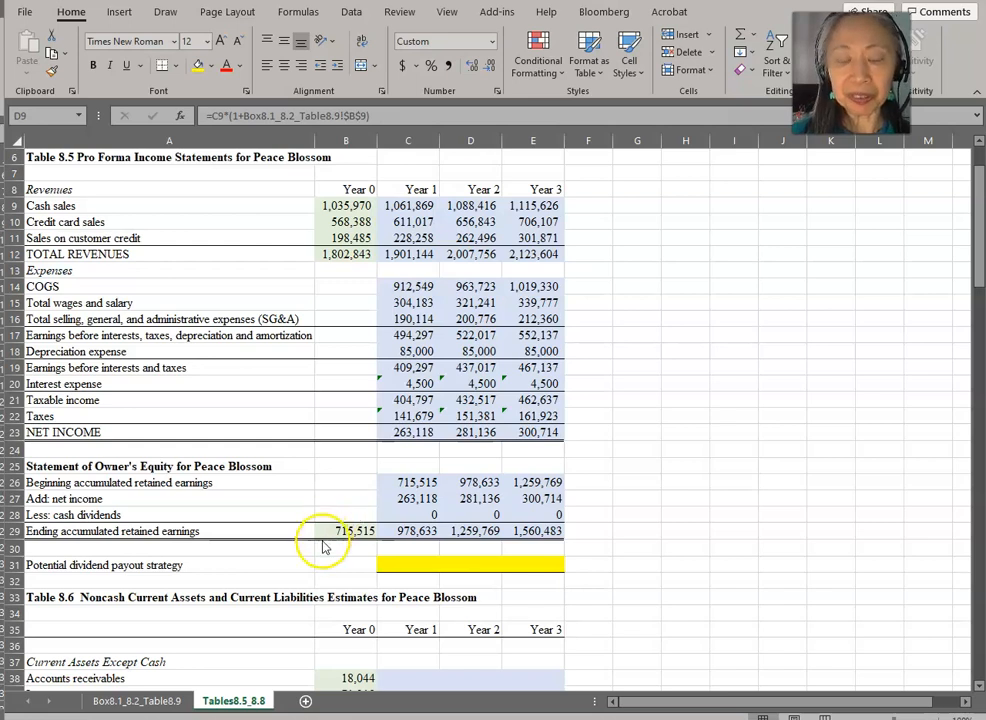
mouse_move(262, 593)
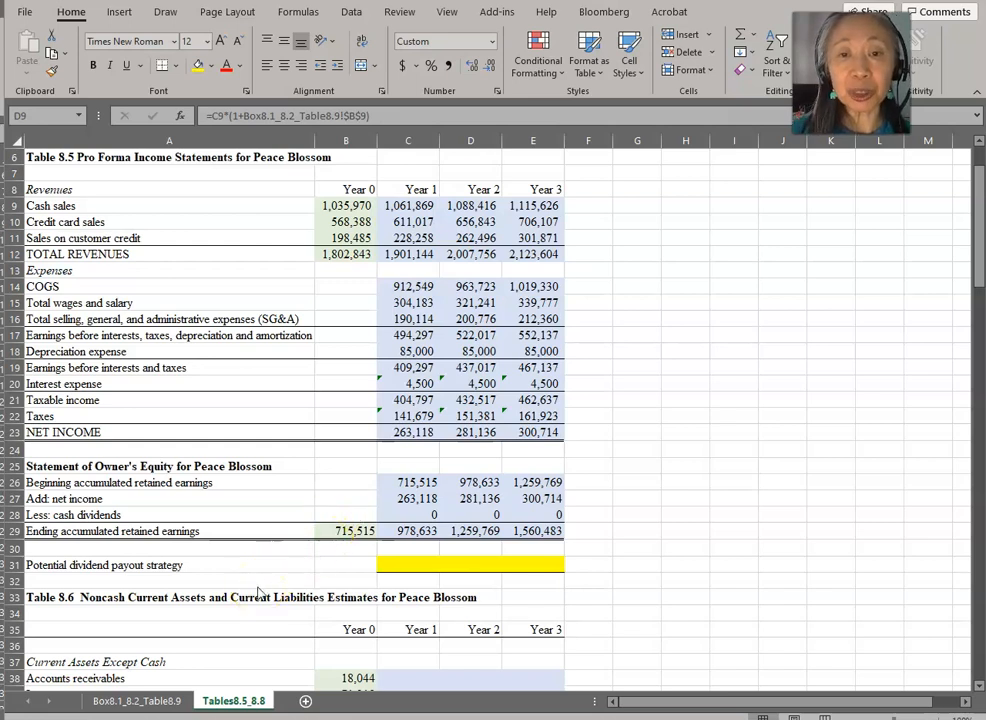